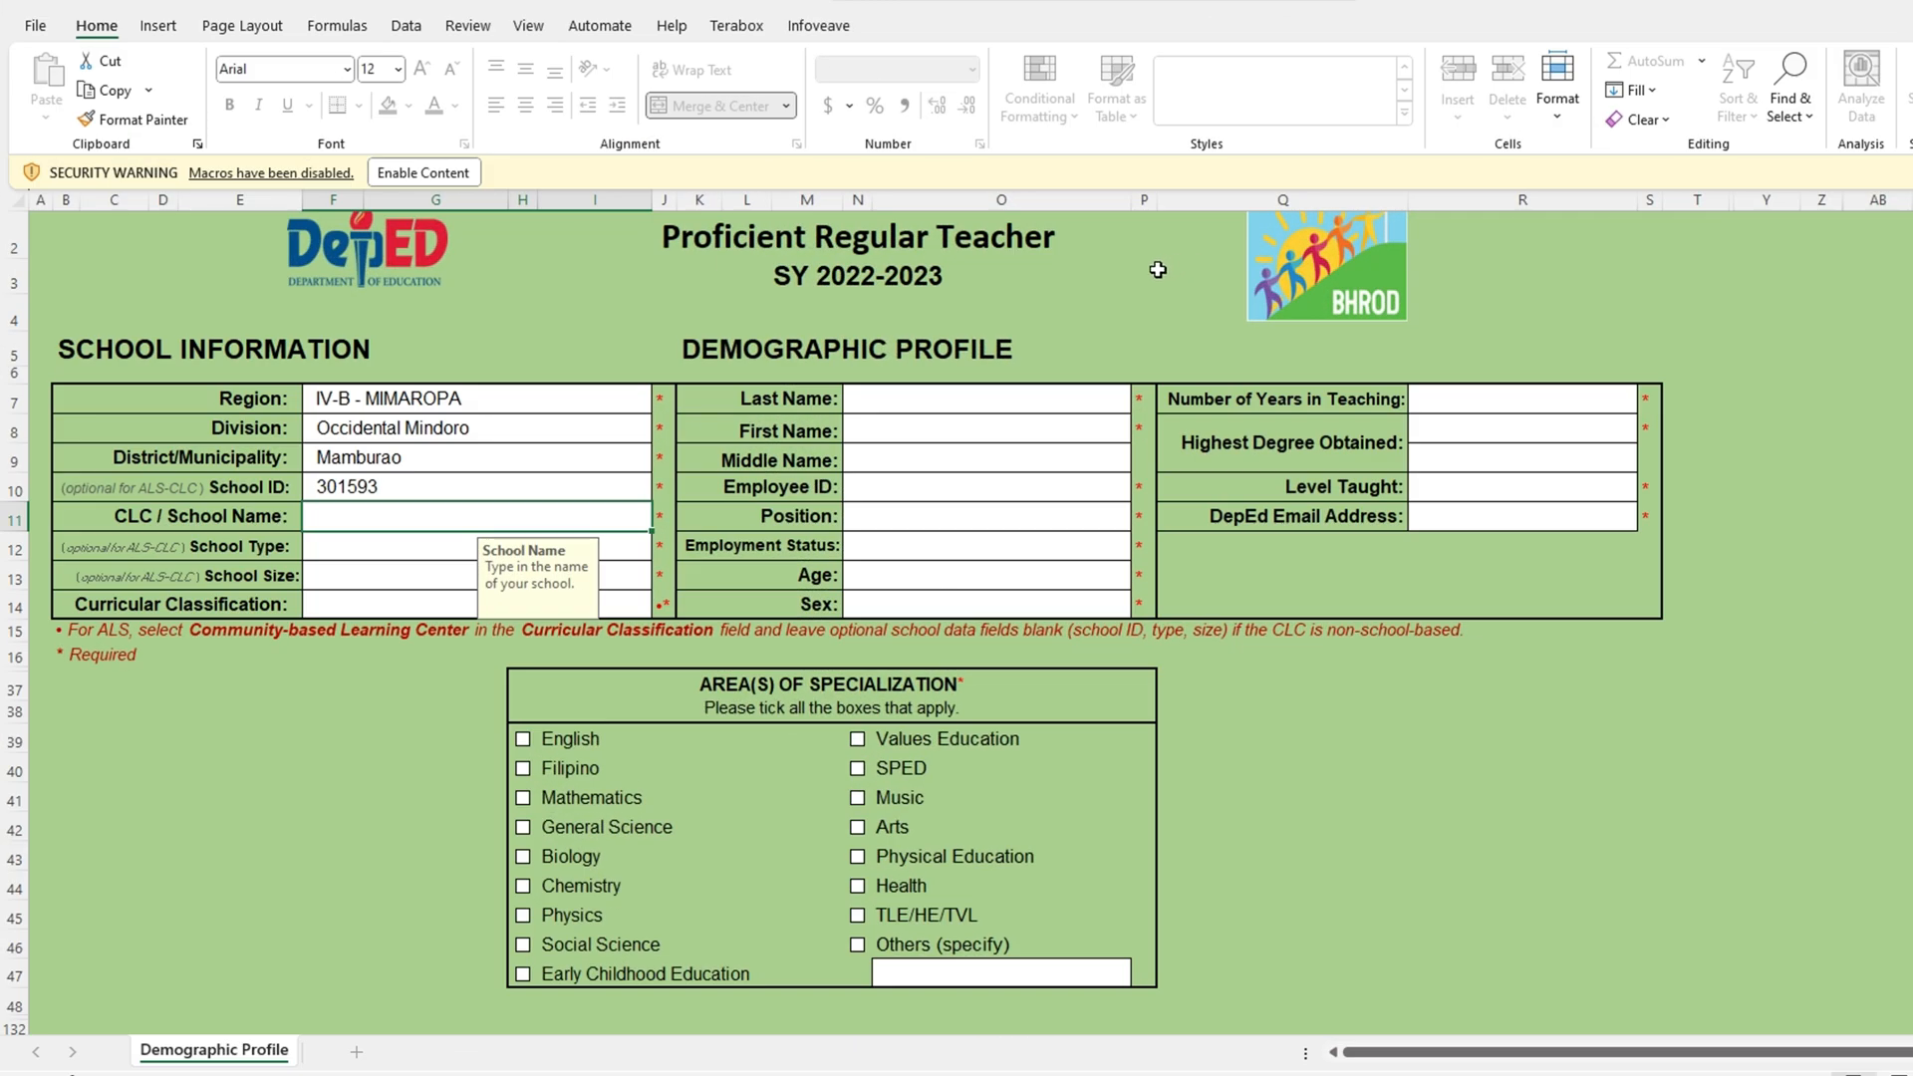
pyautogui.moveTo(813, 280)
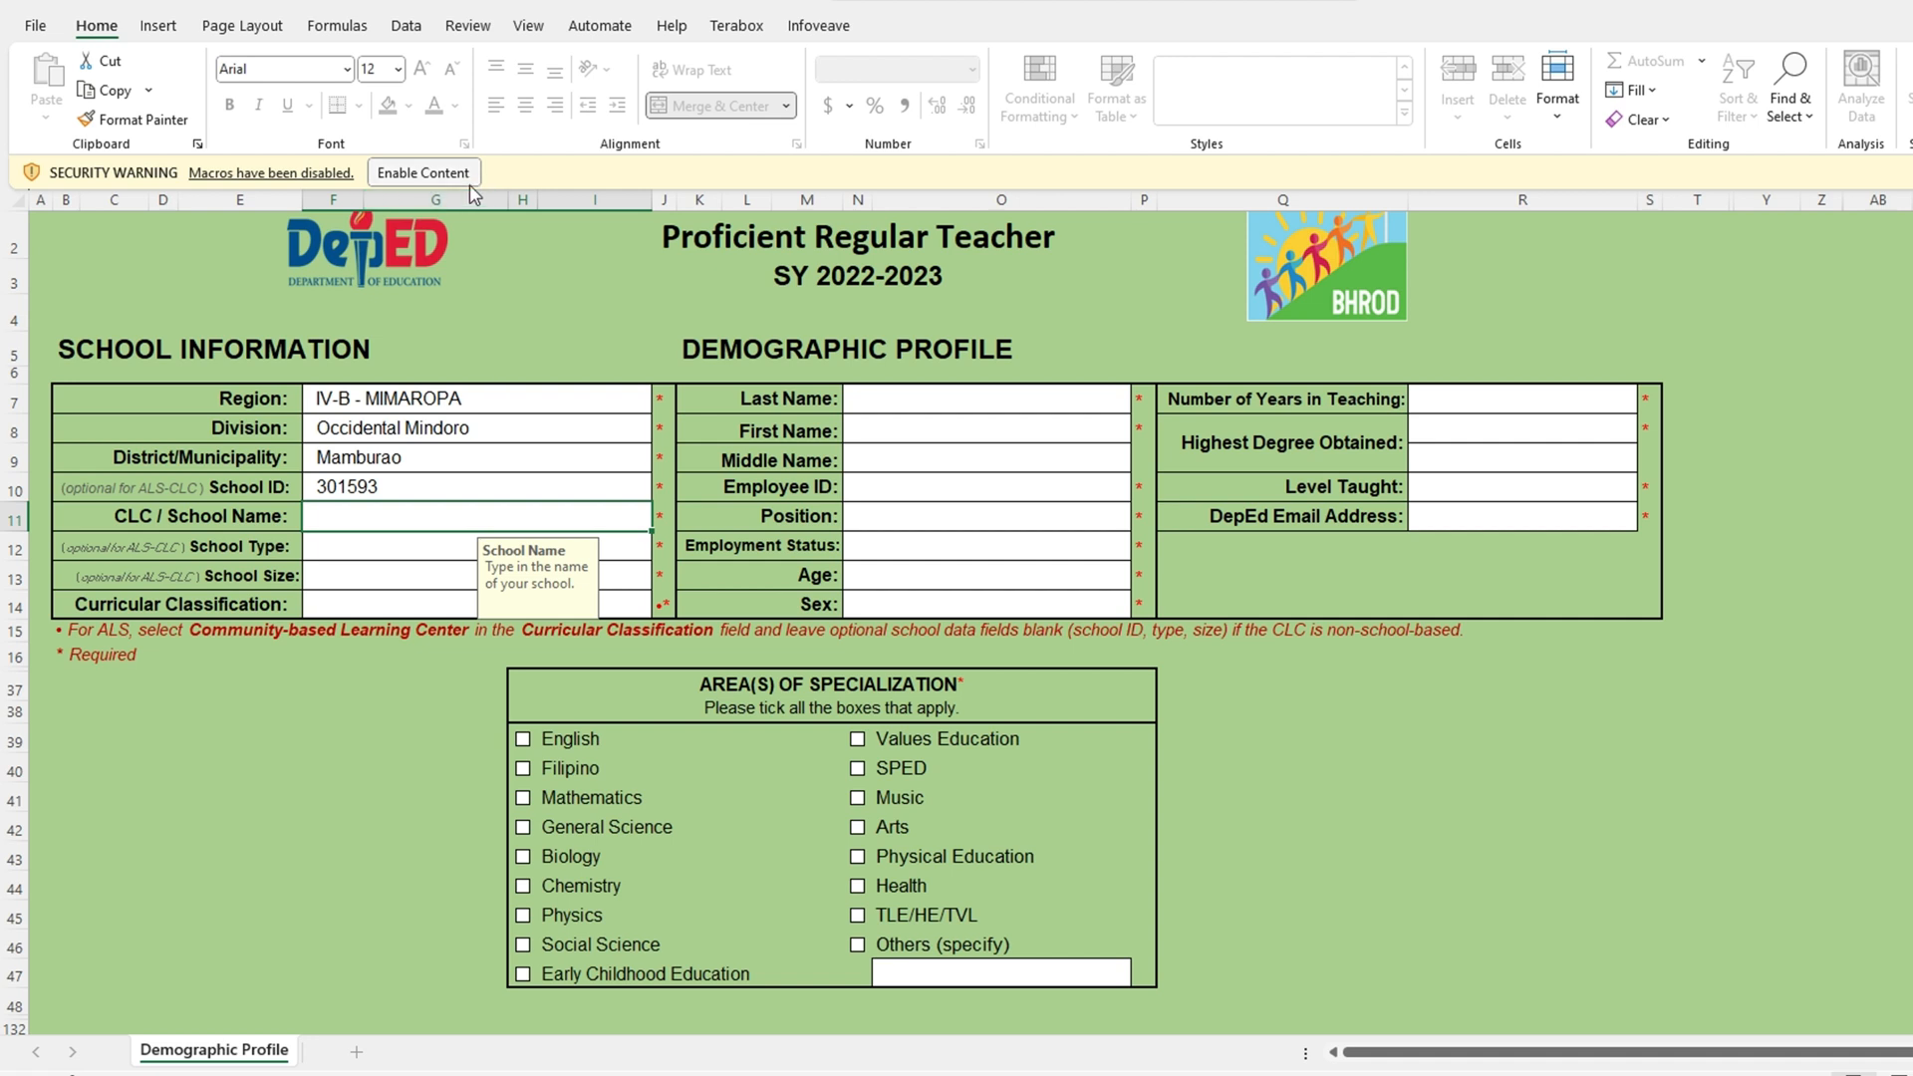
pyautogui.moveTo(473, 198)
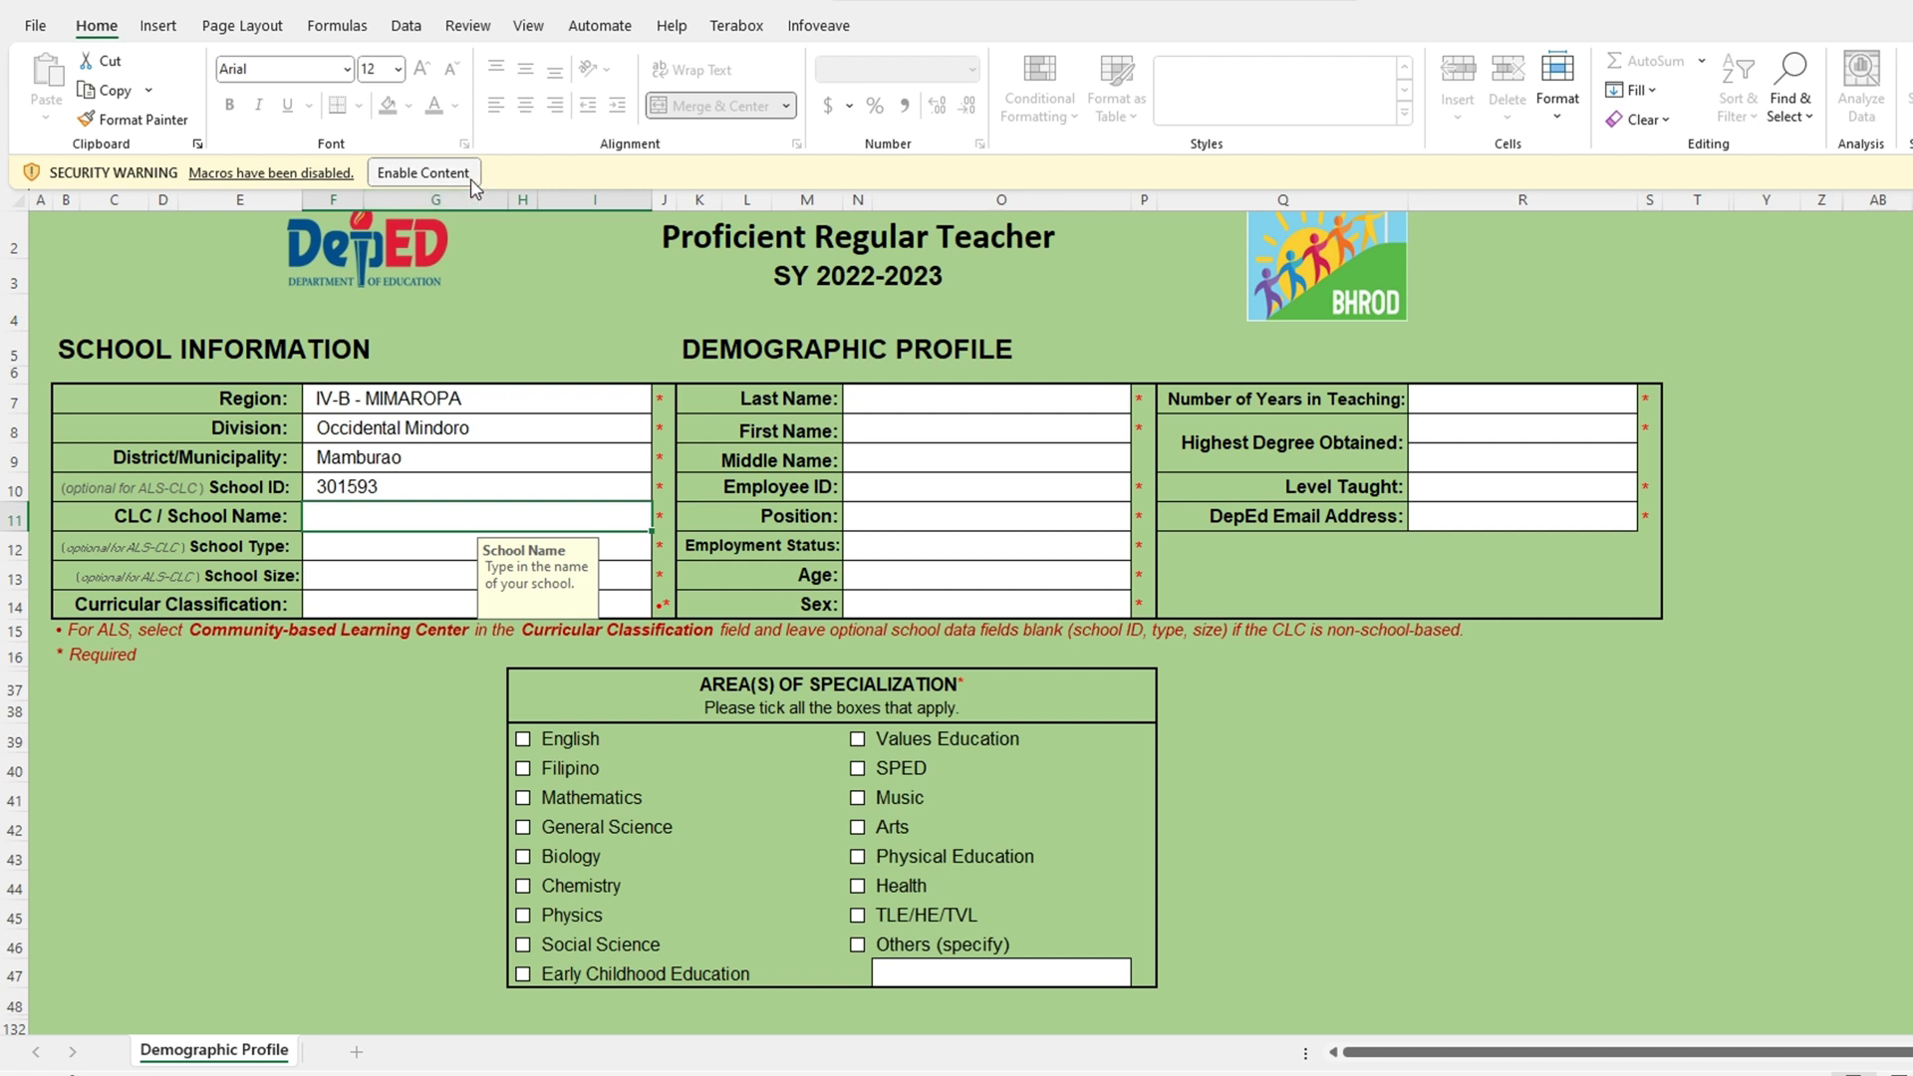
# Close the eIPCRF workbook showing the 'Macros have been disabled' warning
pyautogui.click(422, 172)
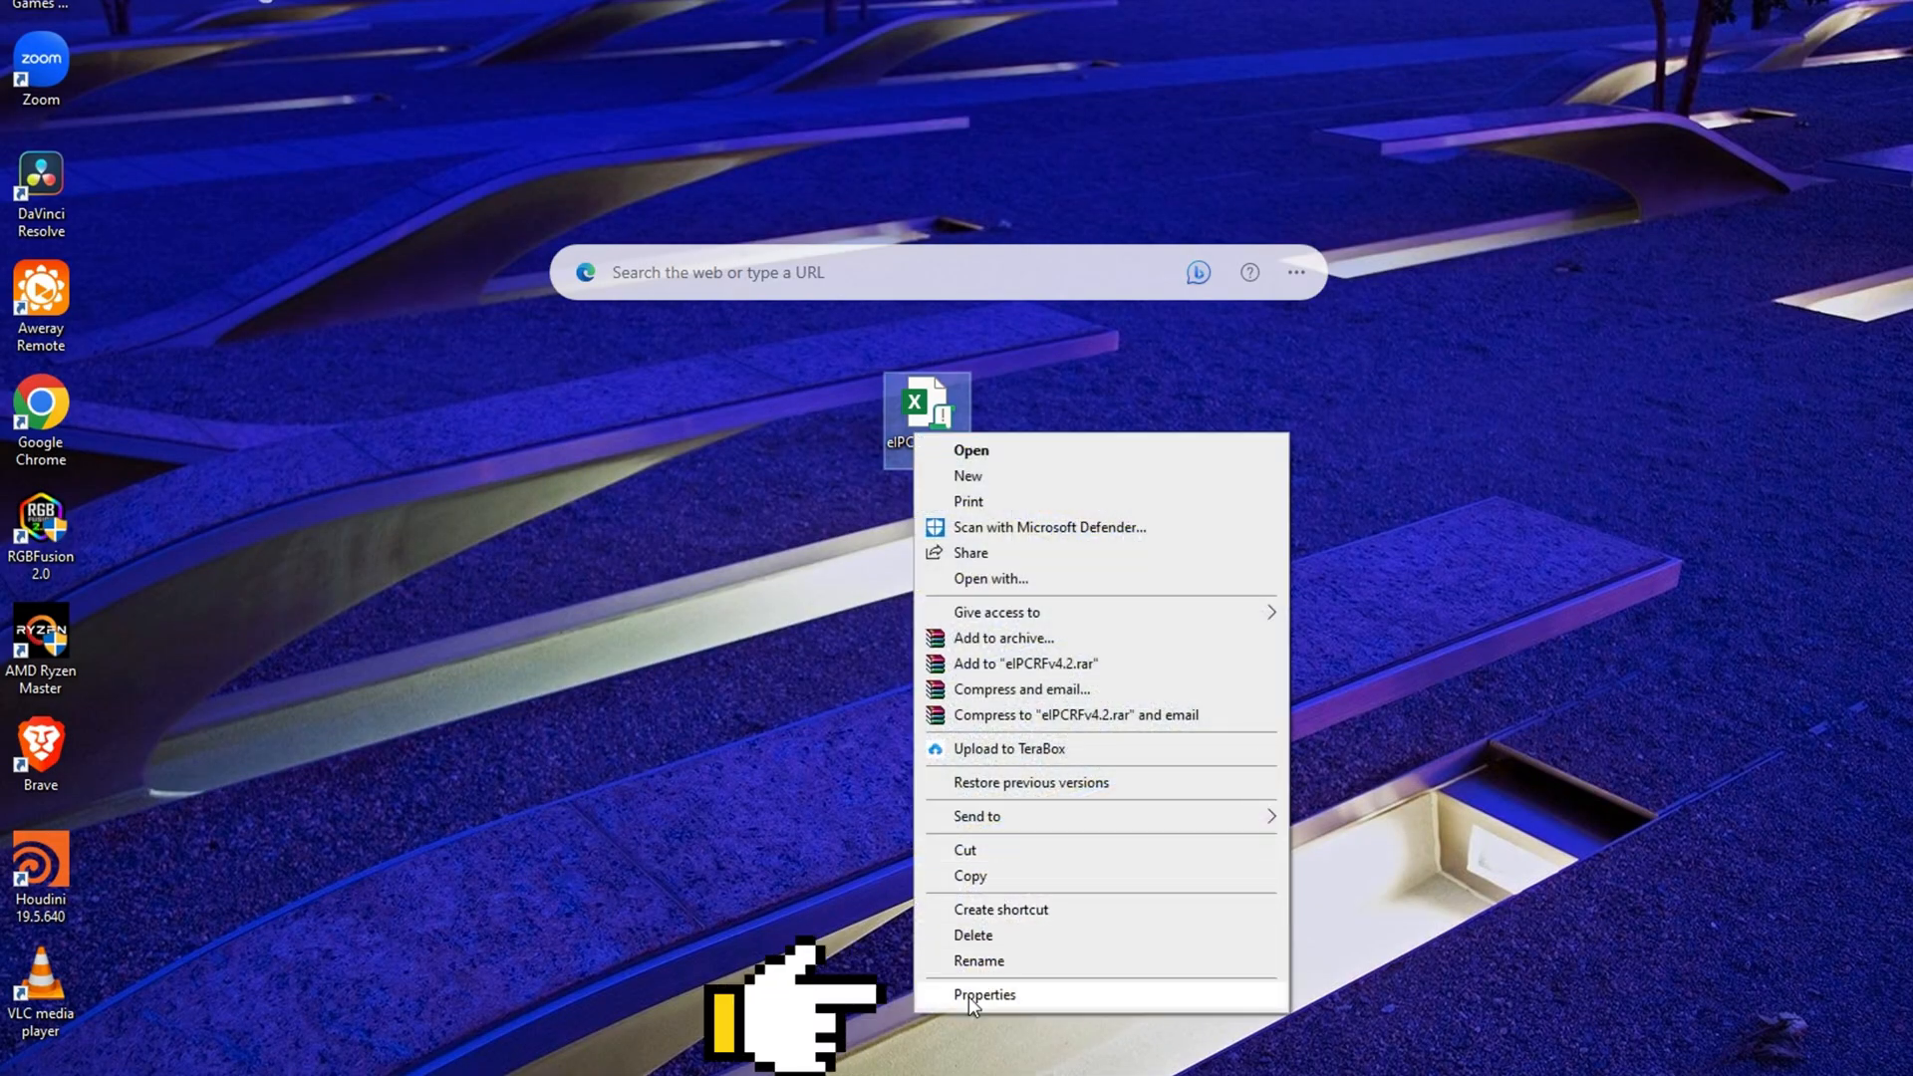
# Unblock eIPCRFv4.2.xlsm in its Properties dialog, apply, and close
pyautogui.click(985, 994)
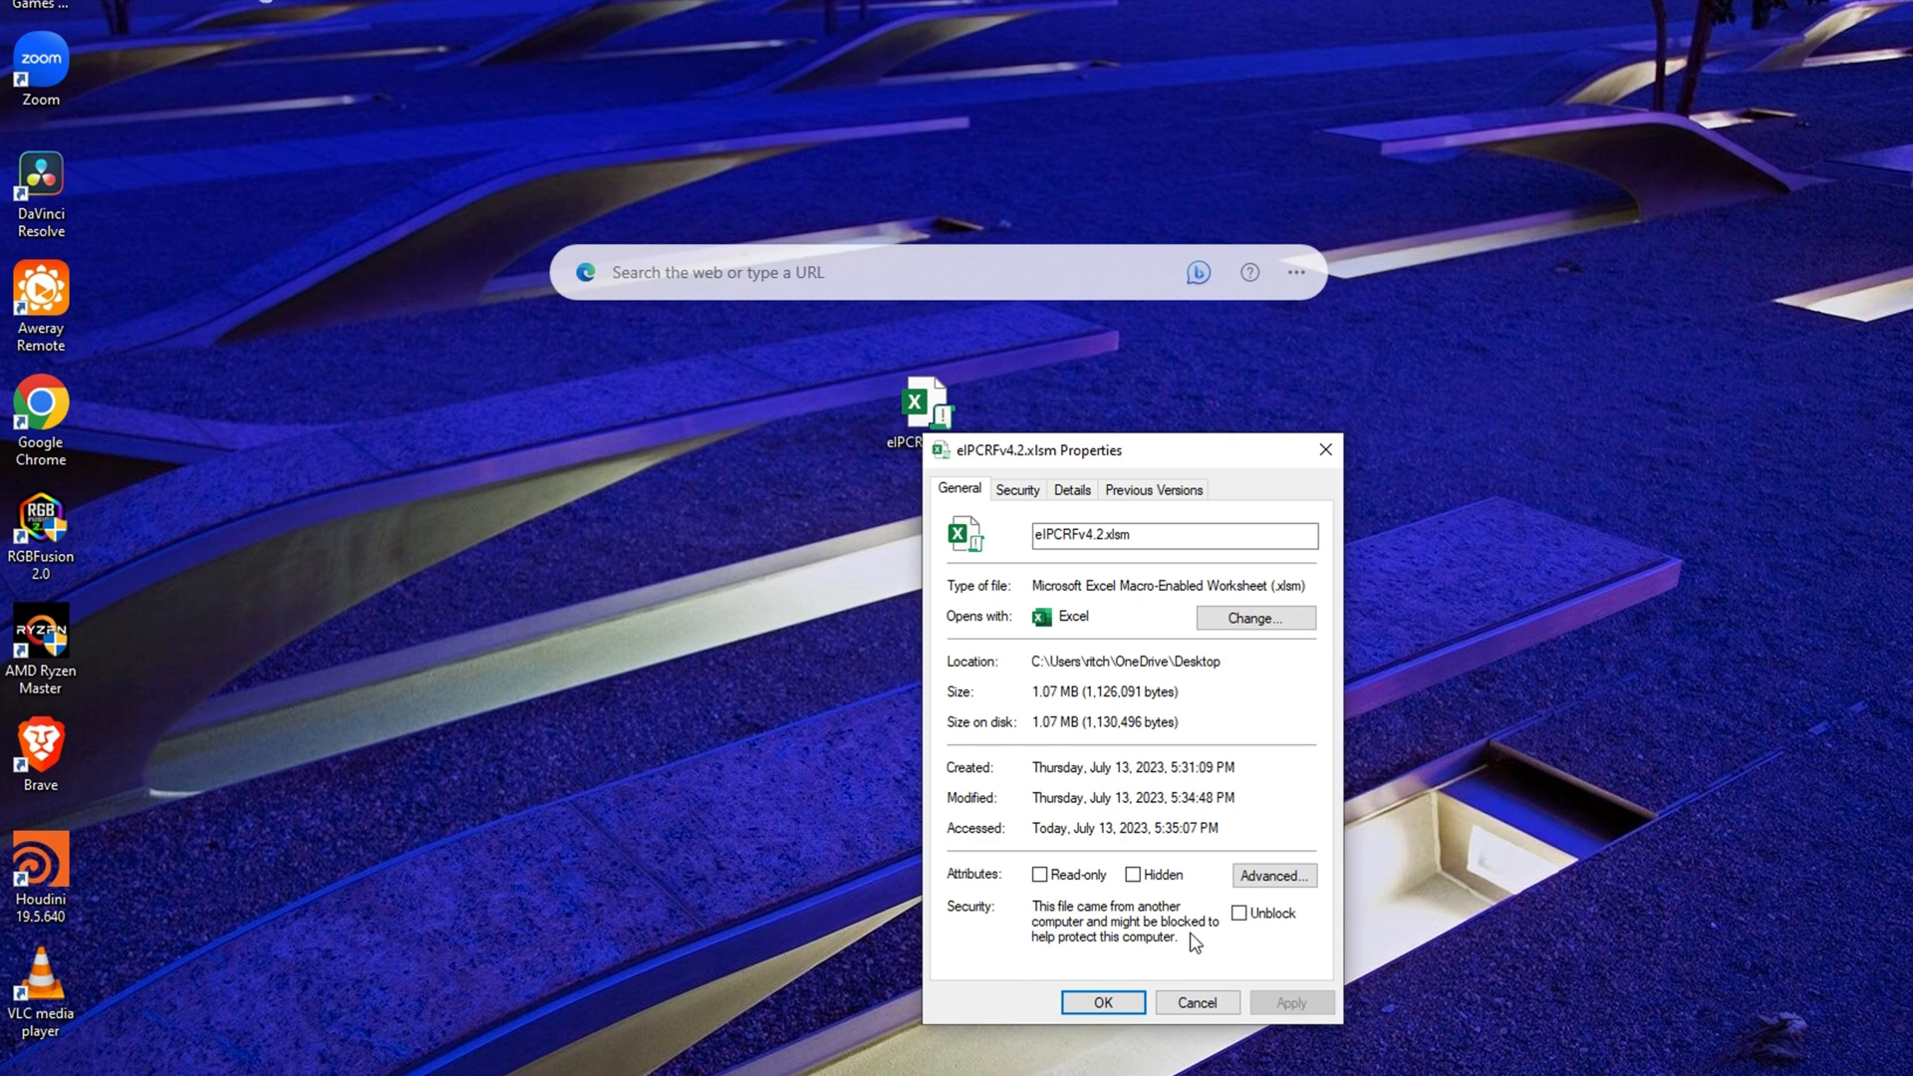
pyautogui.click(1237, 913)
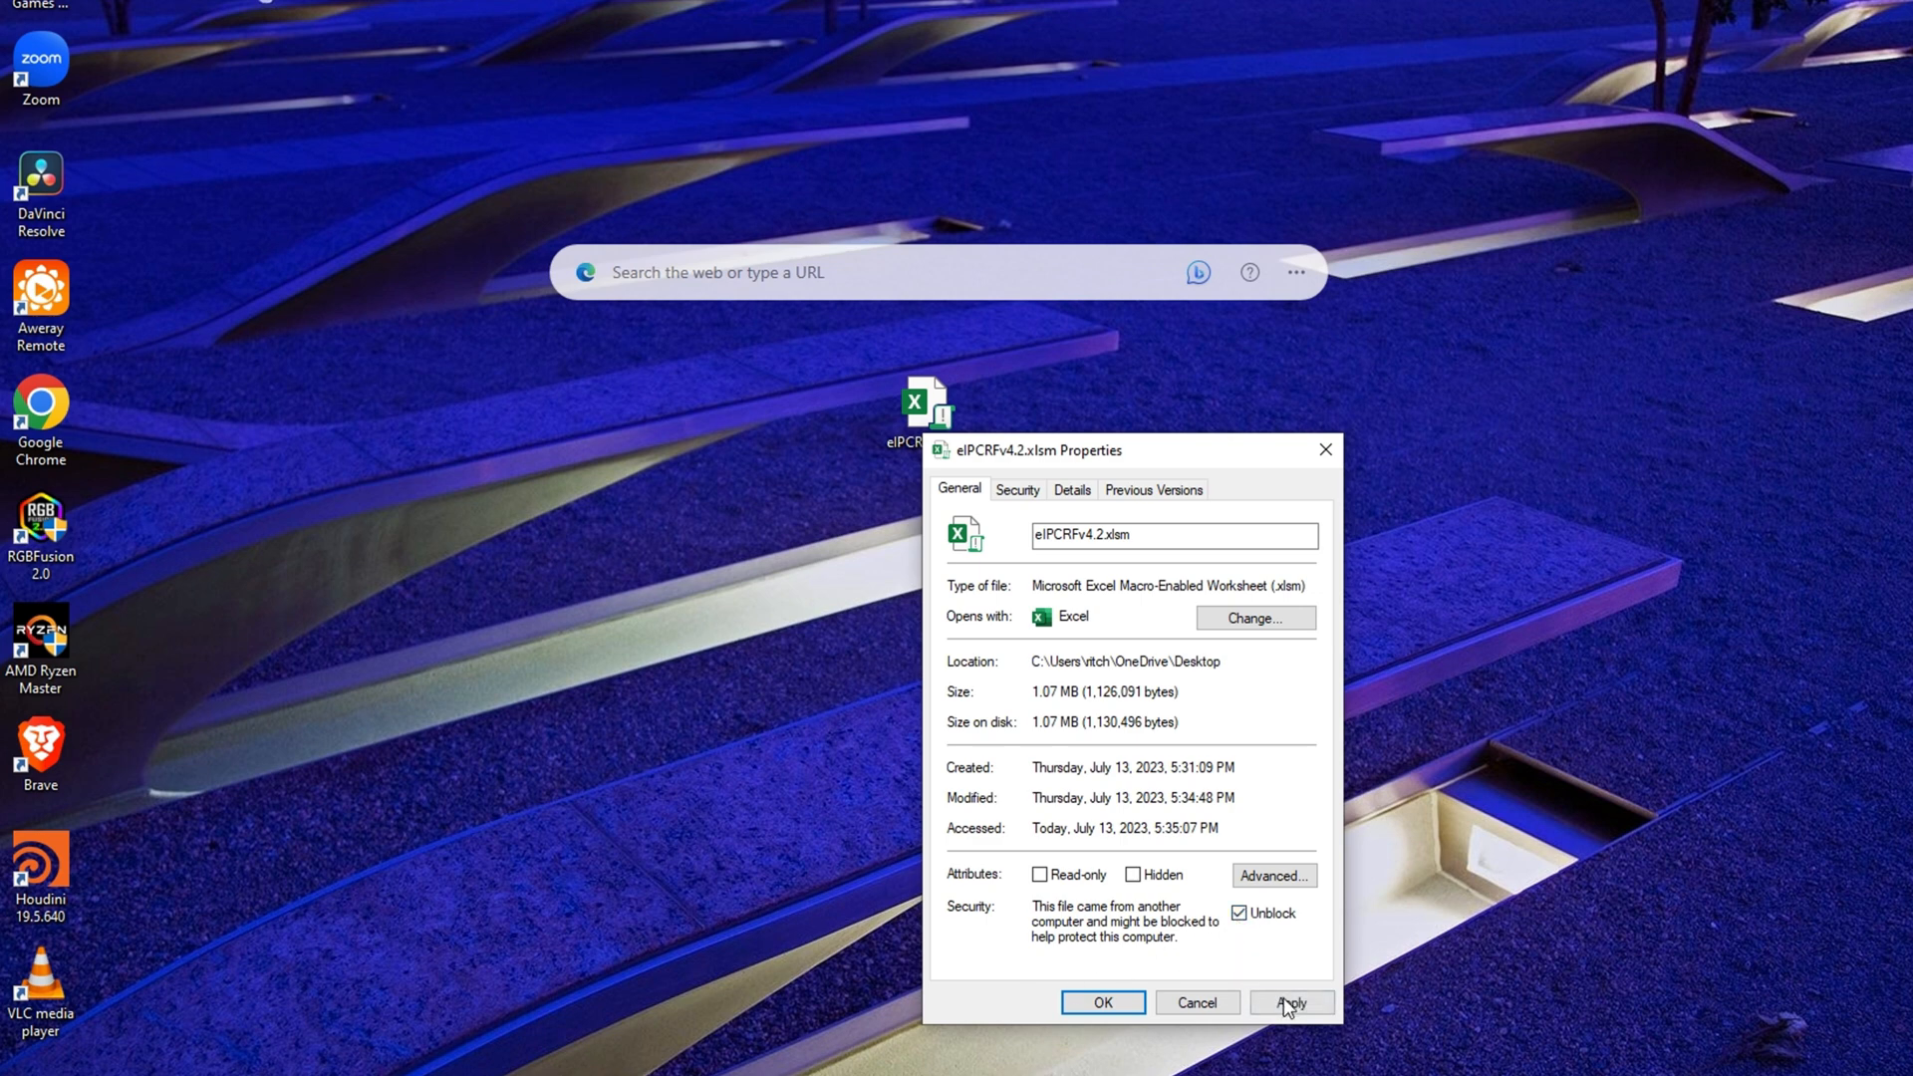
pyautogui.click(1292, 1002)
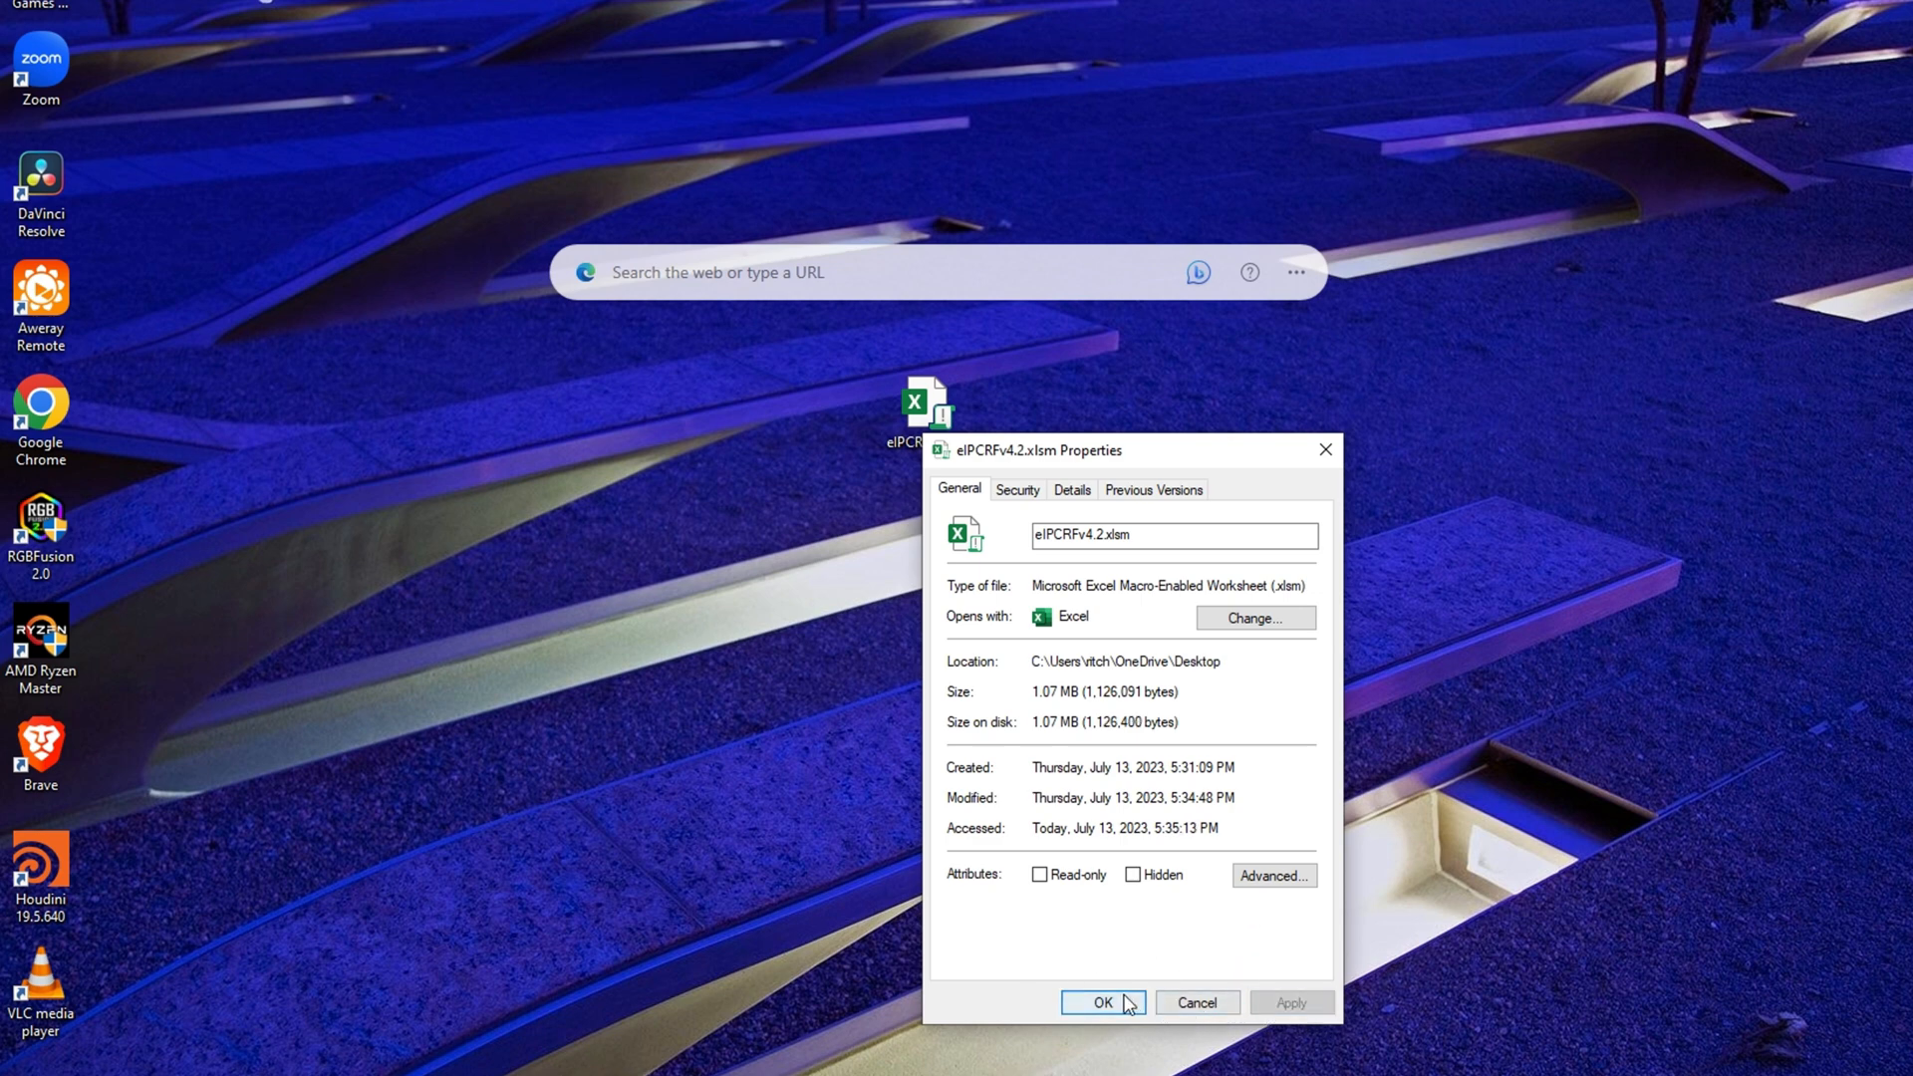
pyautogui.click(1103, 1002)
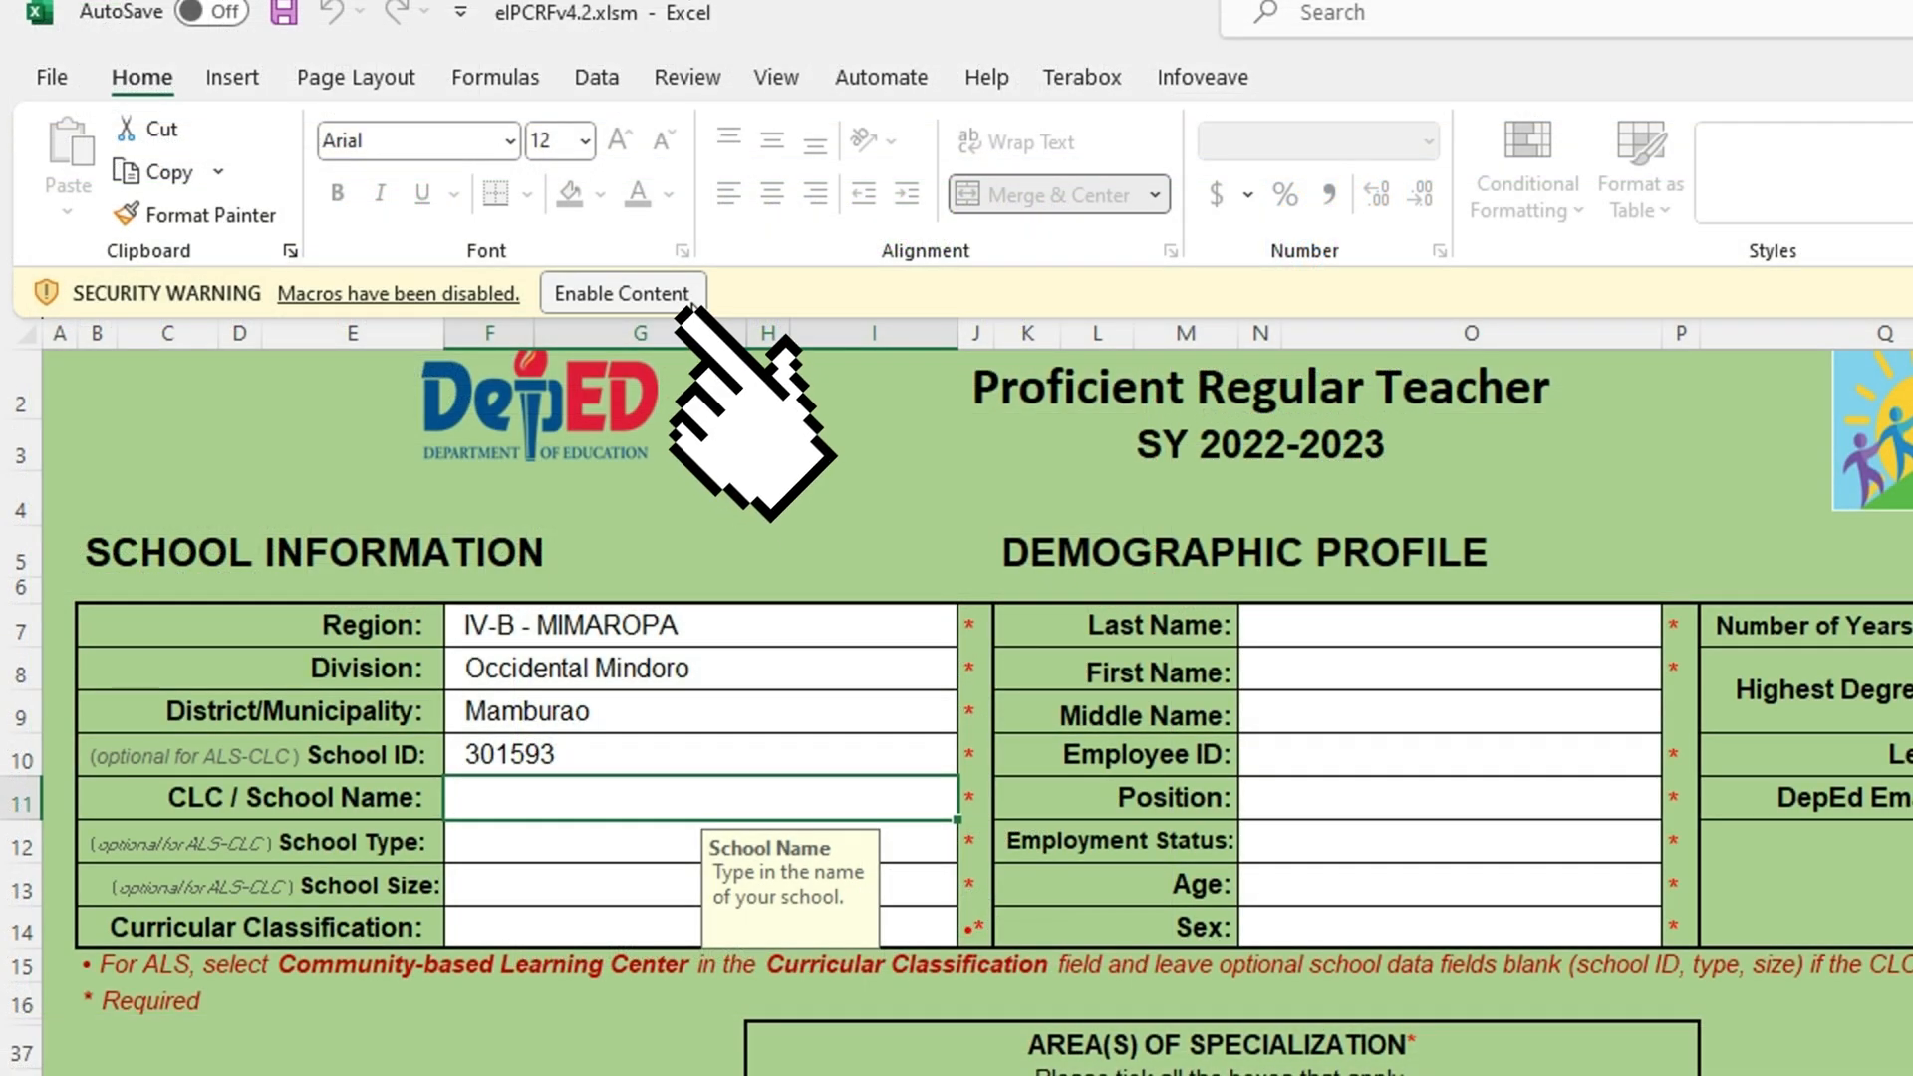
# Enable content, choose the Proficient Regular Teacher career stage, and scroll its 15 objectives
pyautogui.click(623, 292)
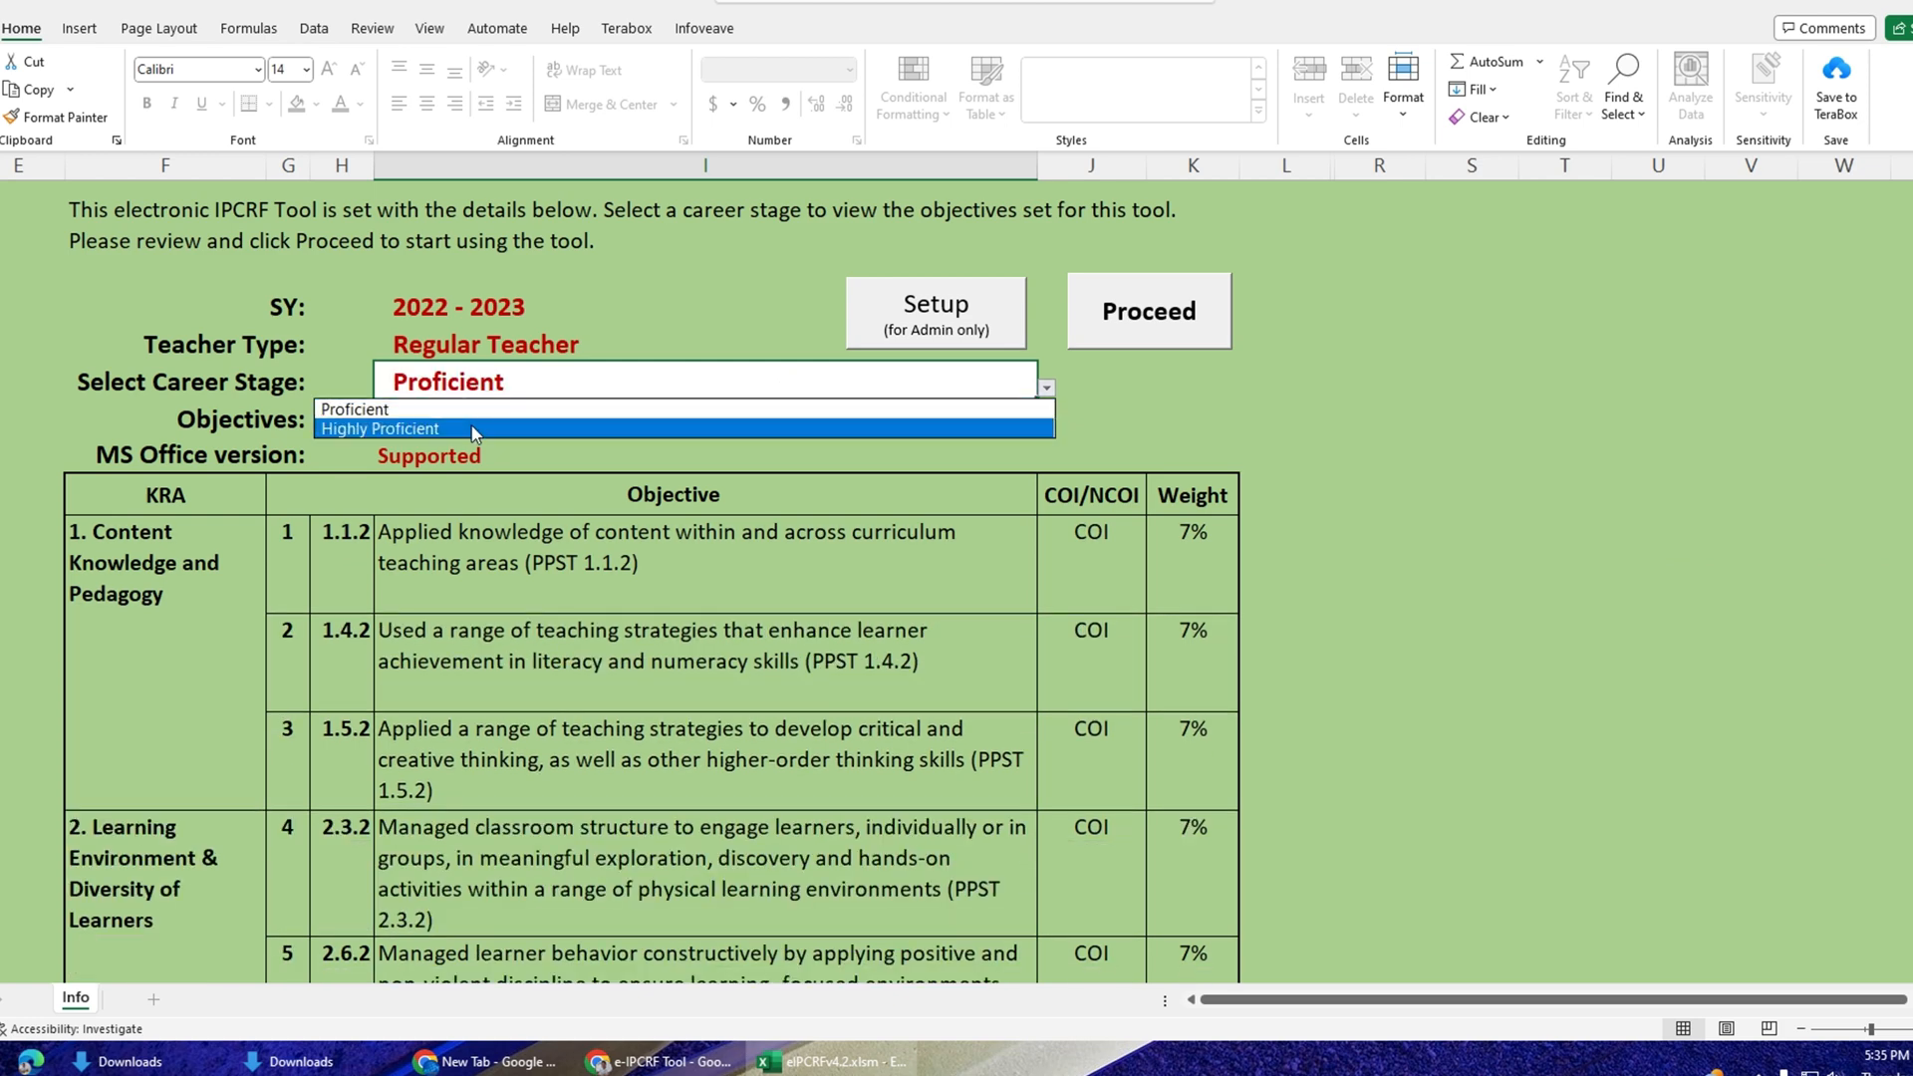
pyautogui.click(354, 408)
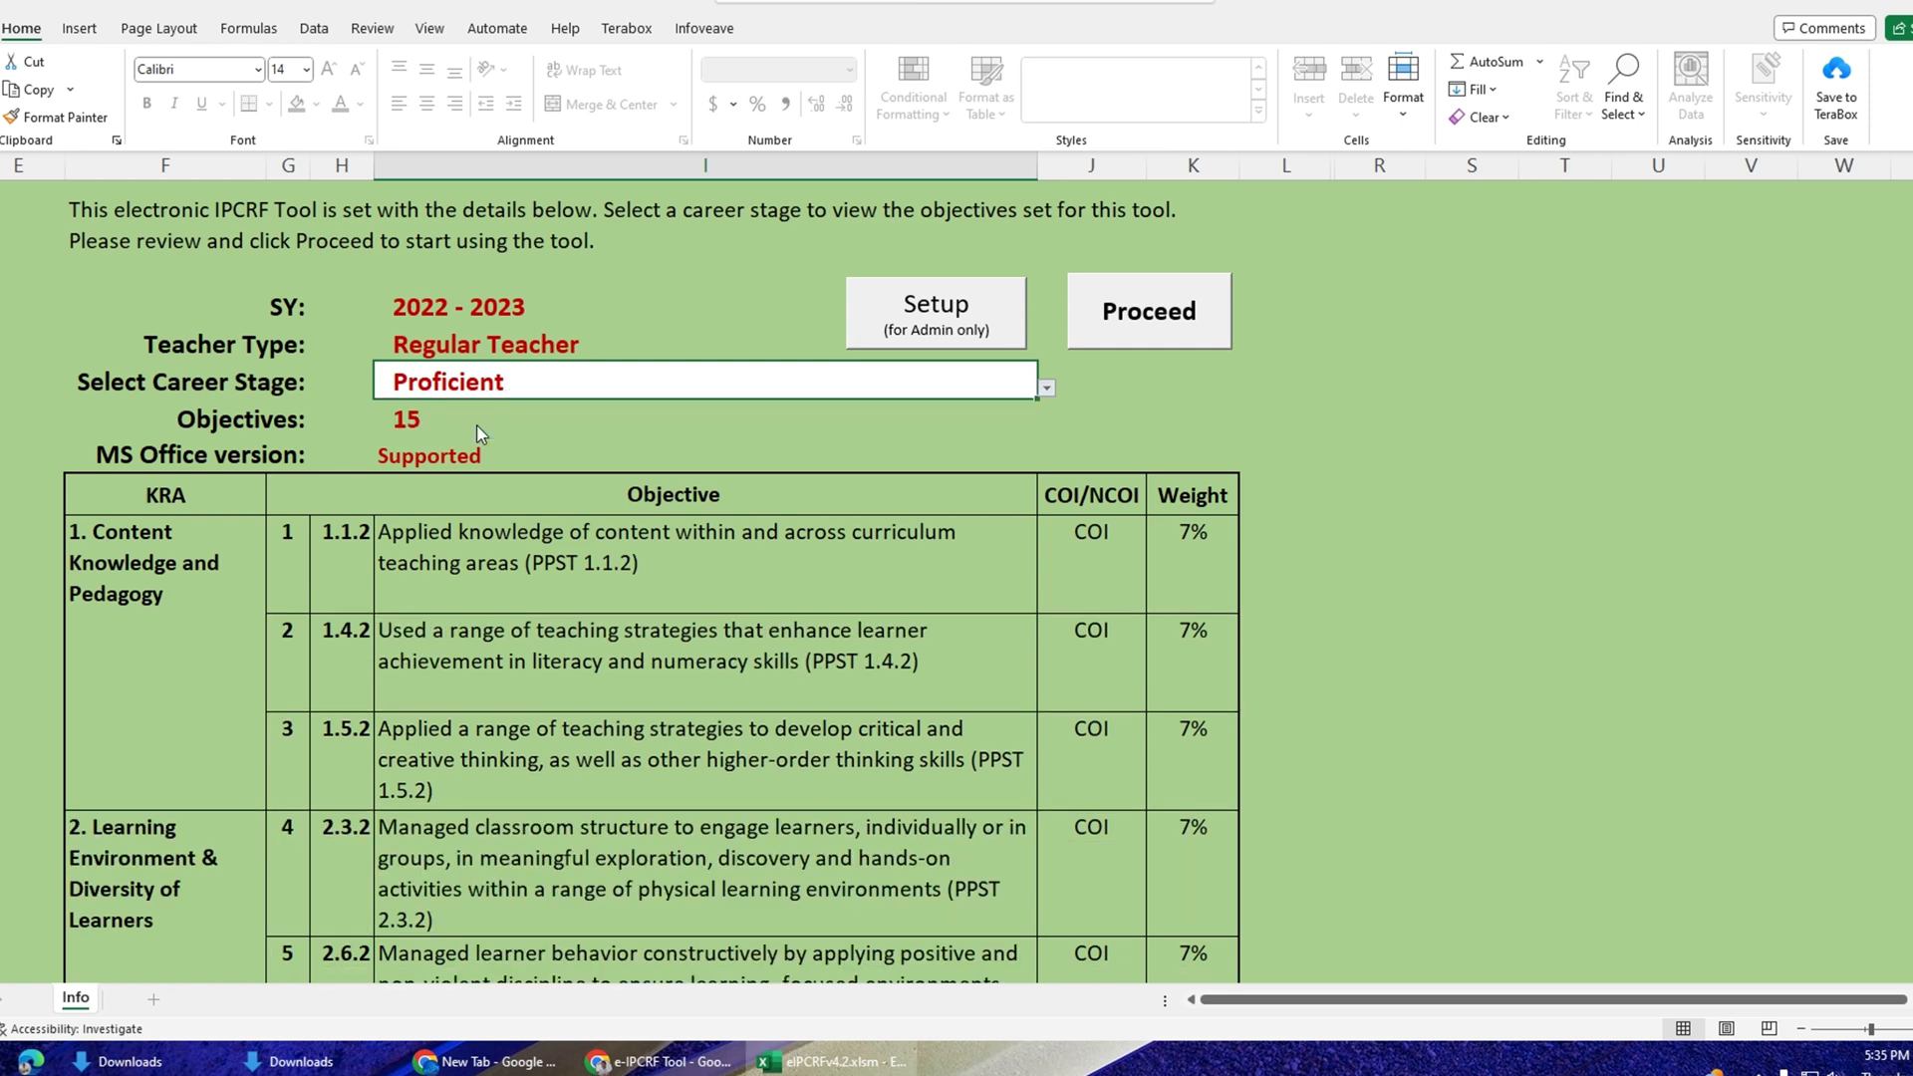
pyautogui.scroll(-3)
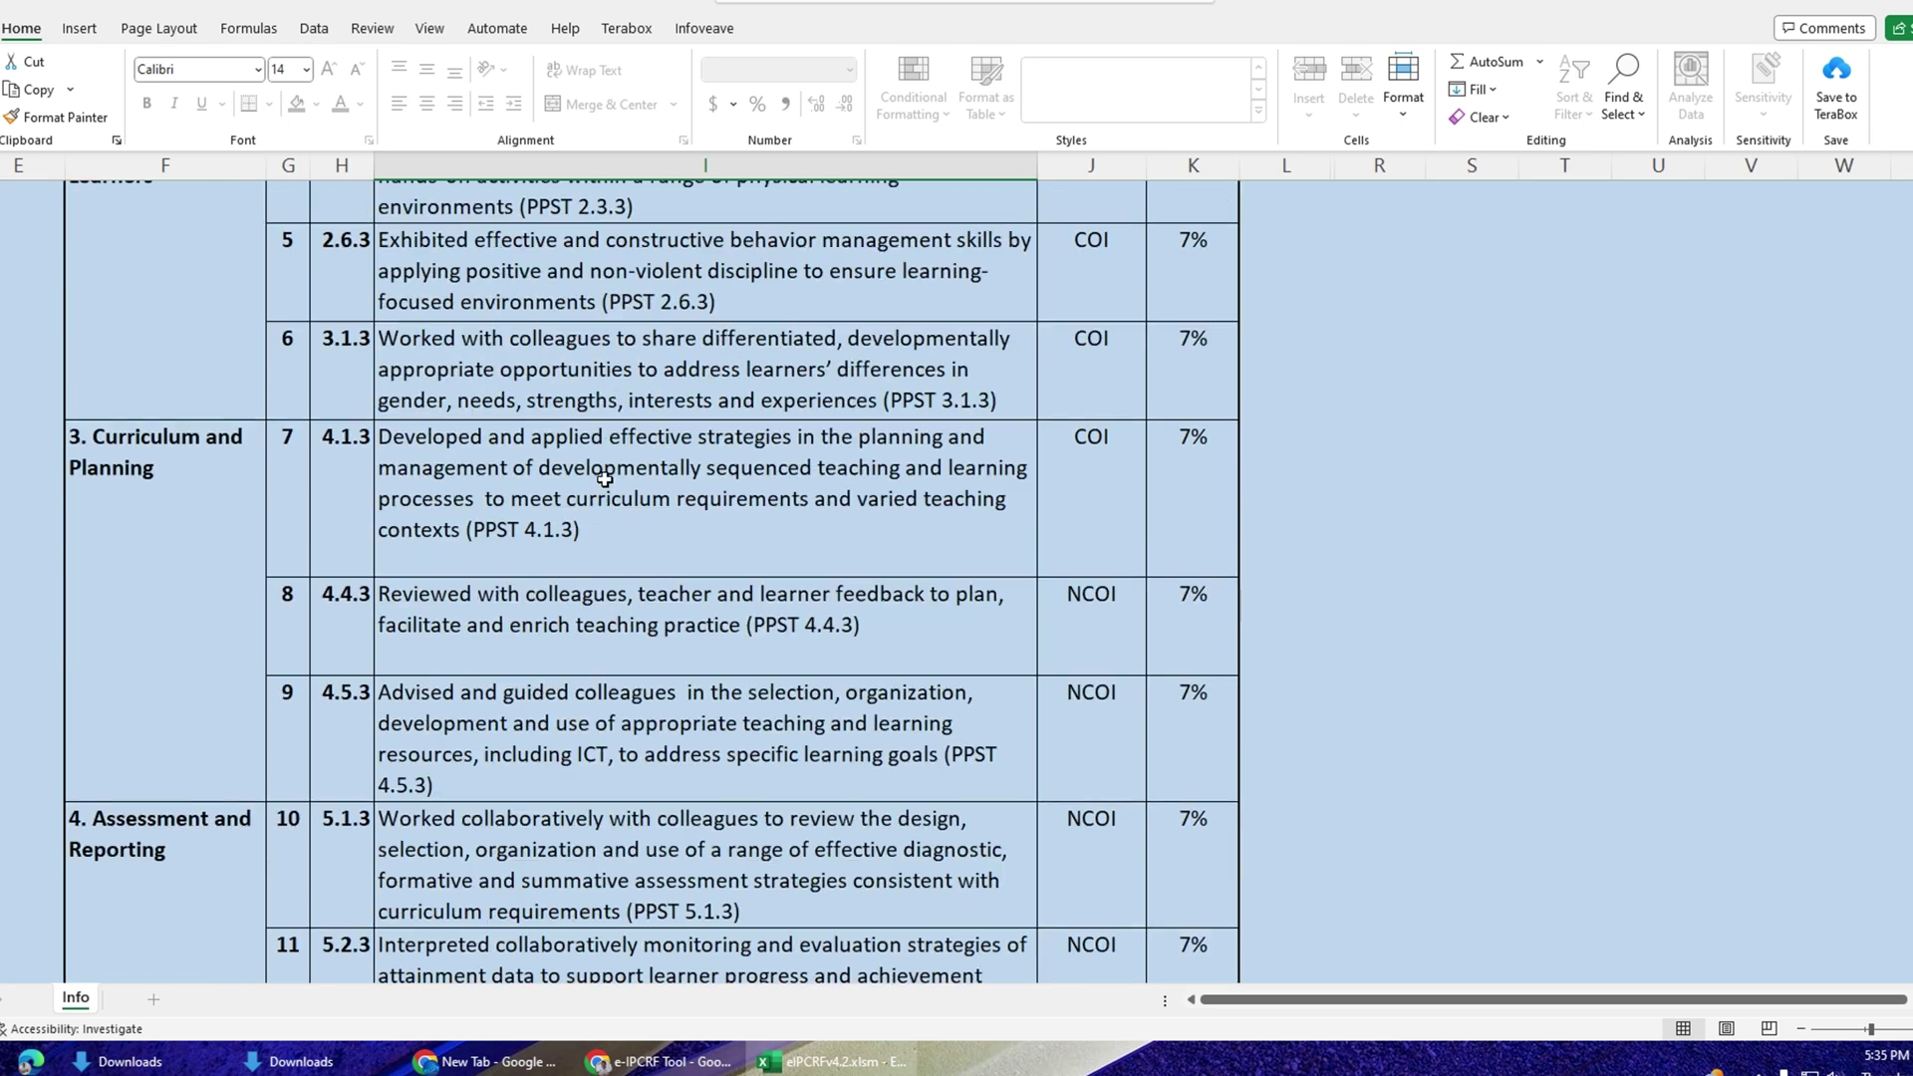
pyautogui.scroll(-3)
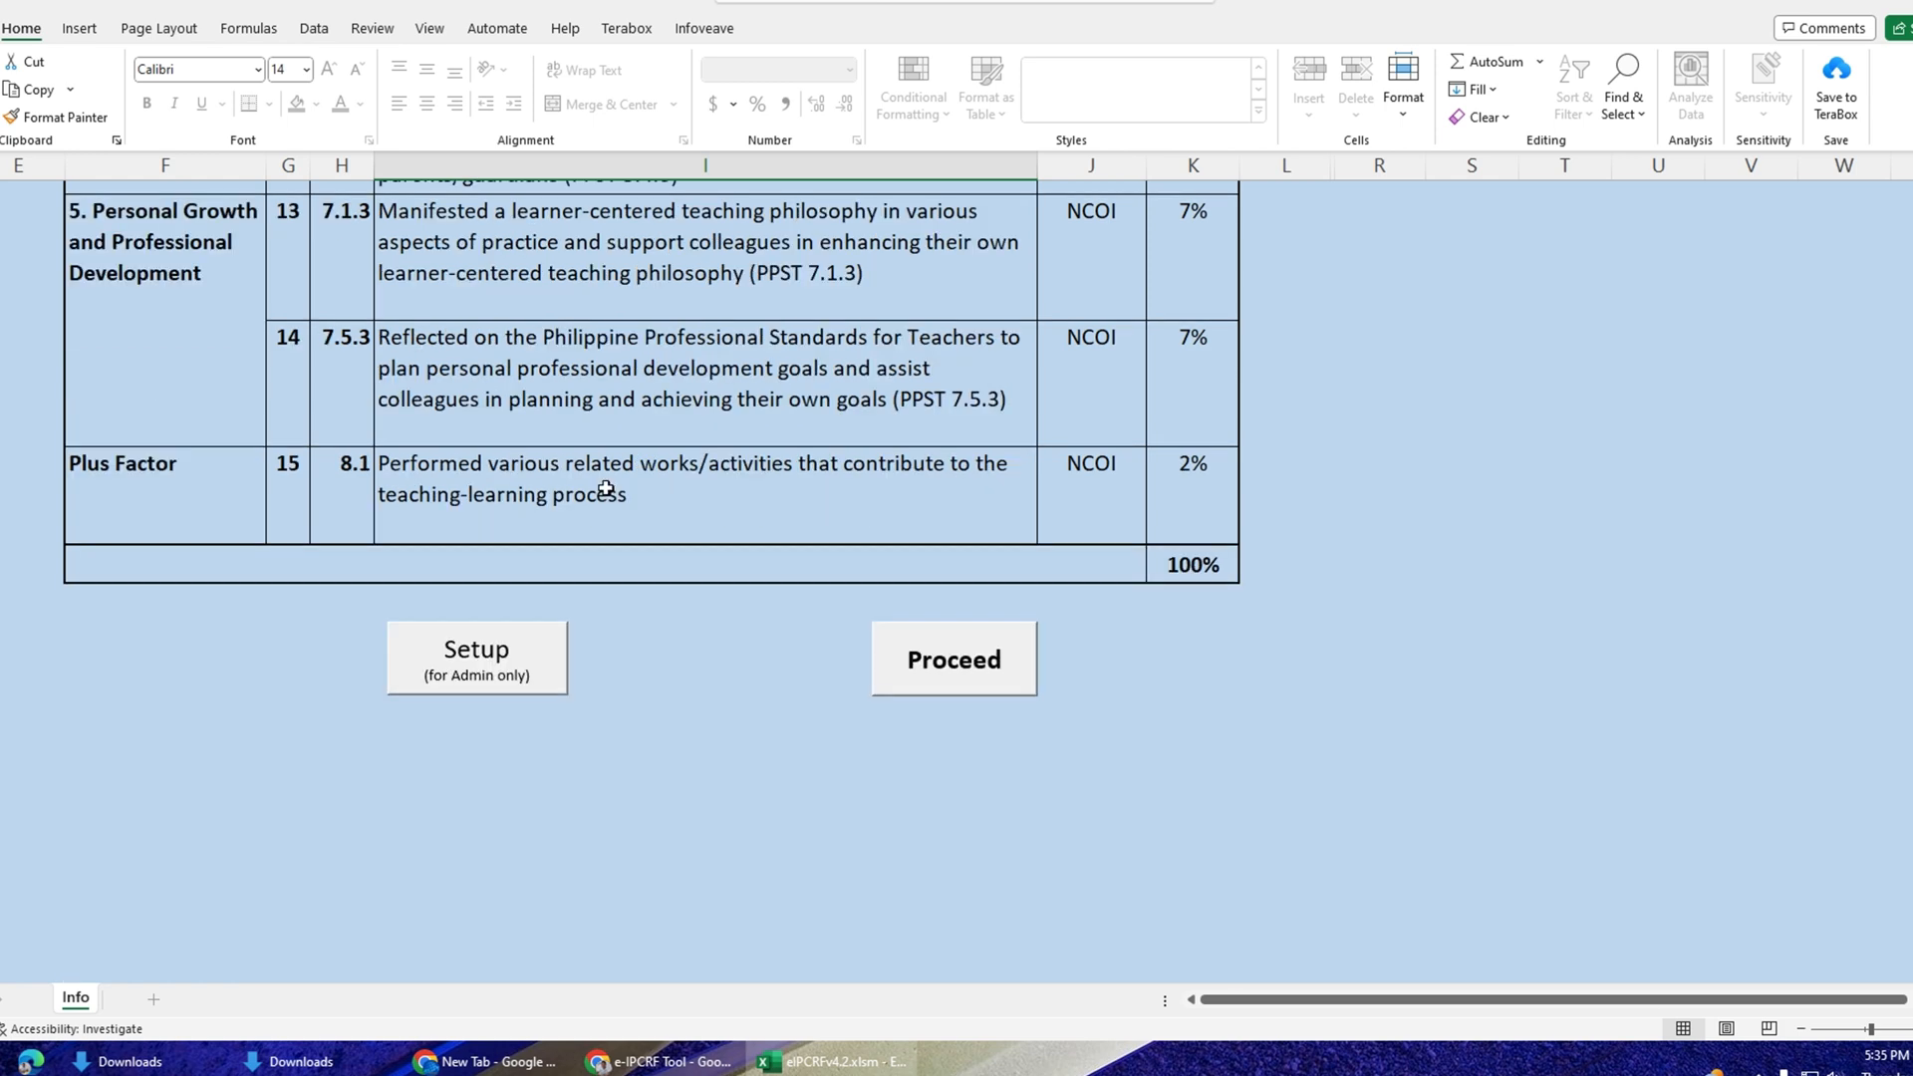
# Proceed past the Privacy Notice to the Demographic Profile, then close without saving
pyautogui.click(953, 658)
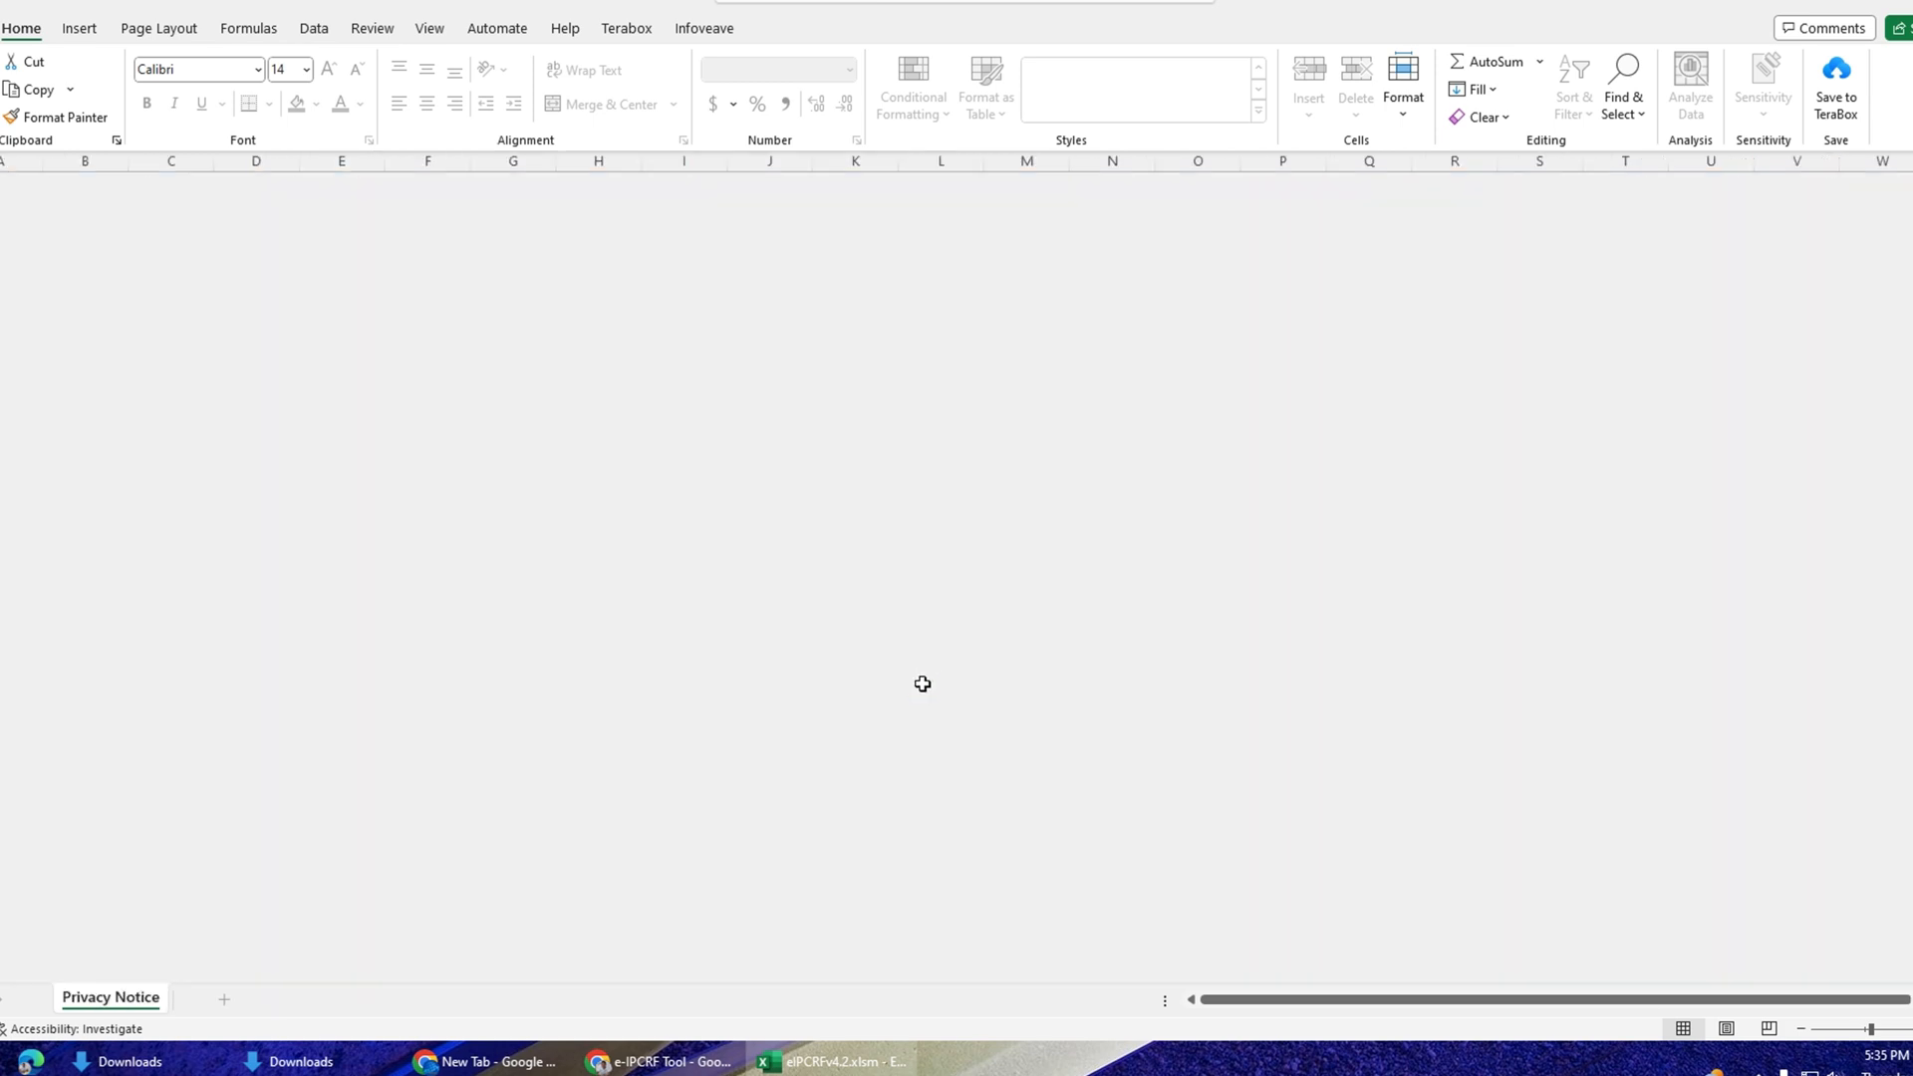
pyautogui.click(110, 997)
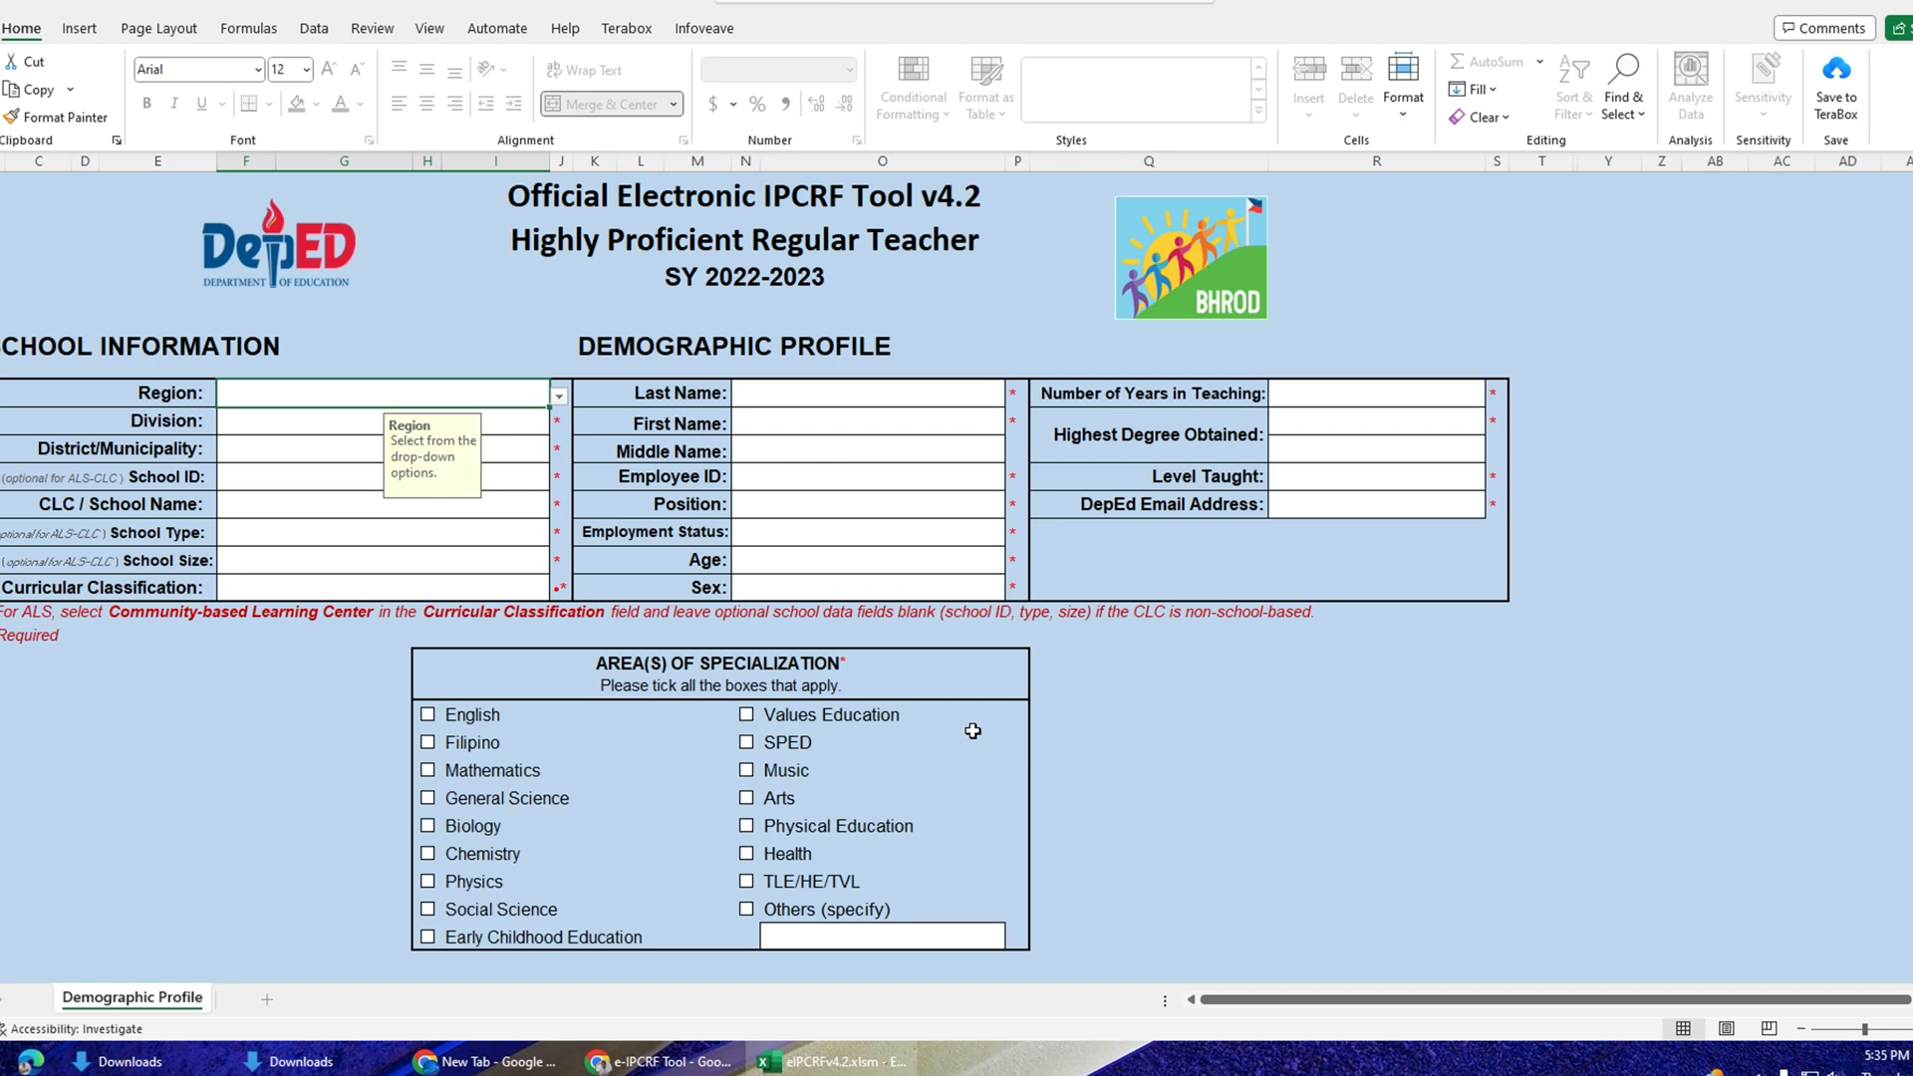
pyautogui.scroll(-3)
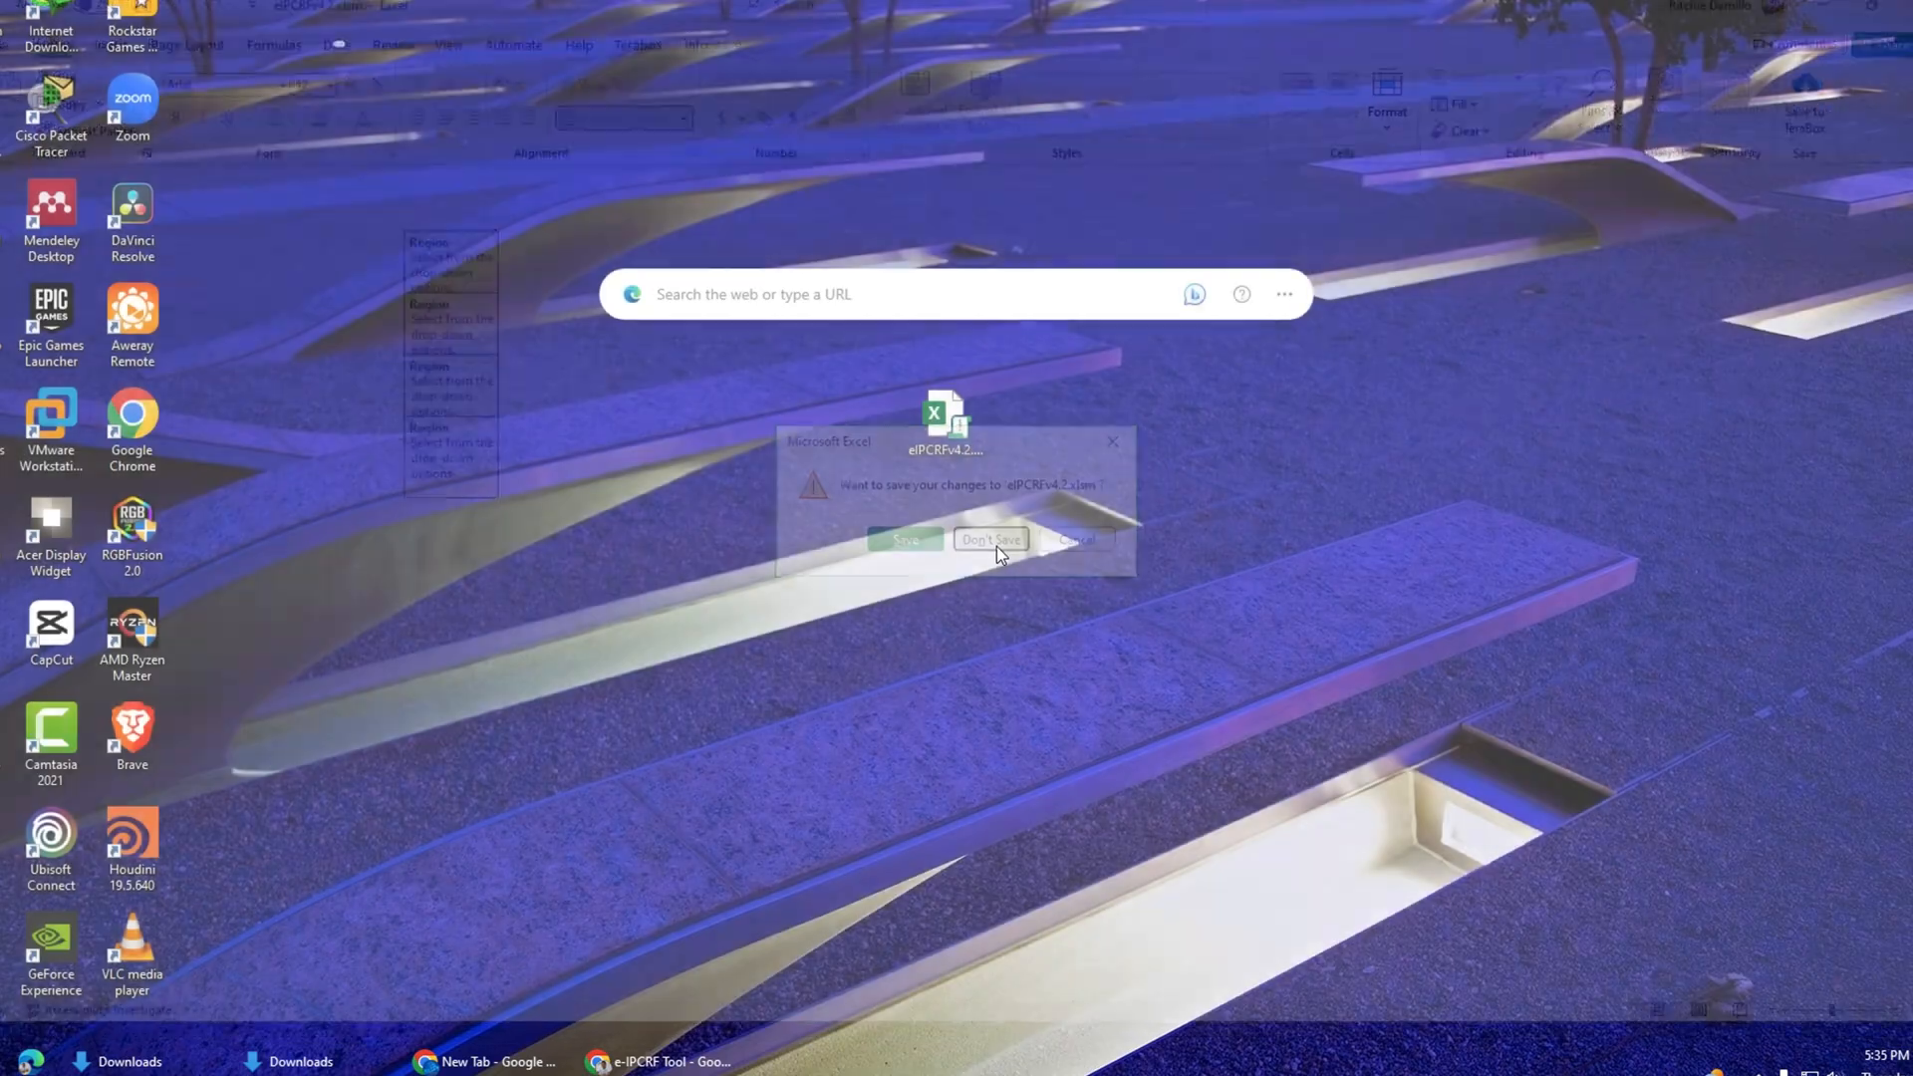
pyautogui.click(991, 539)
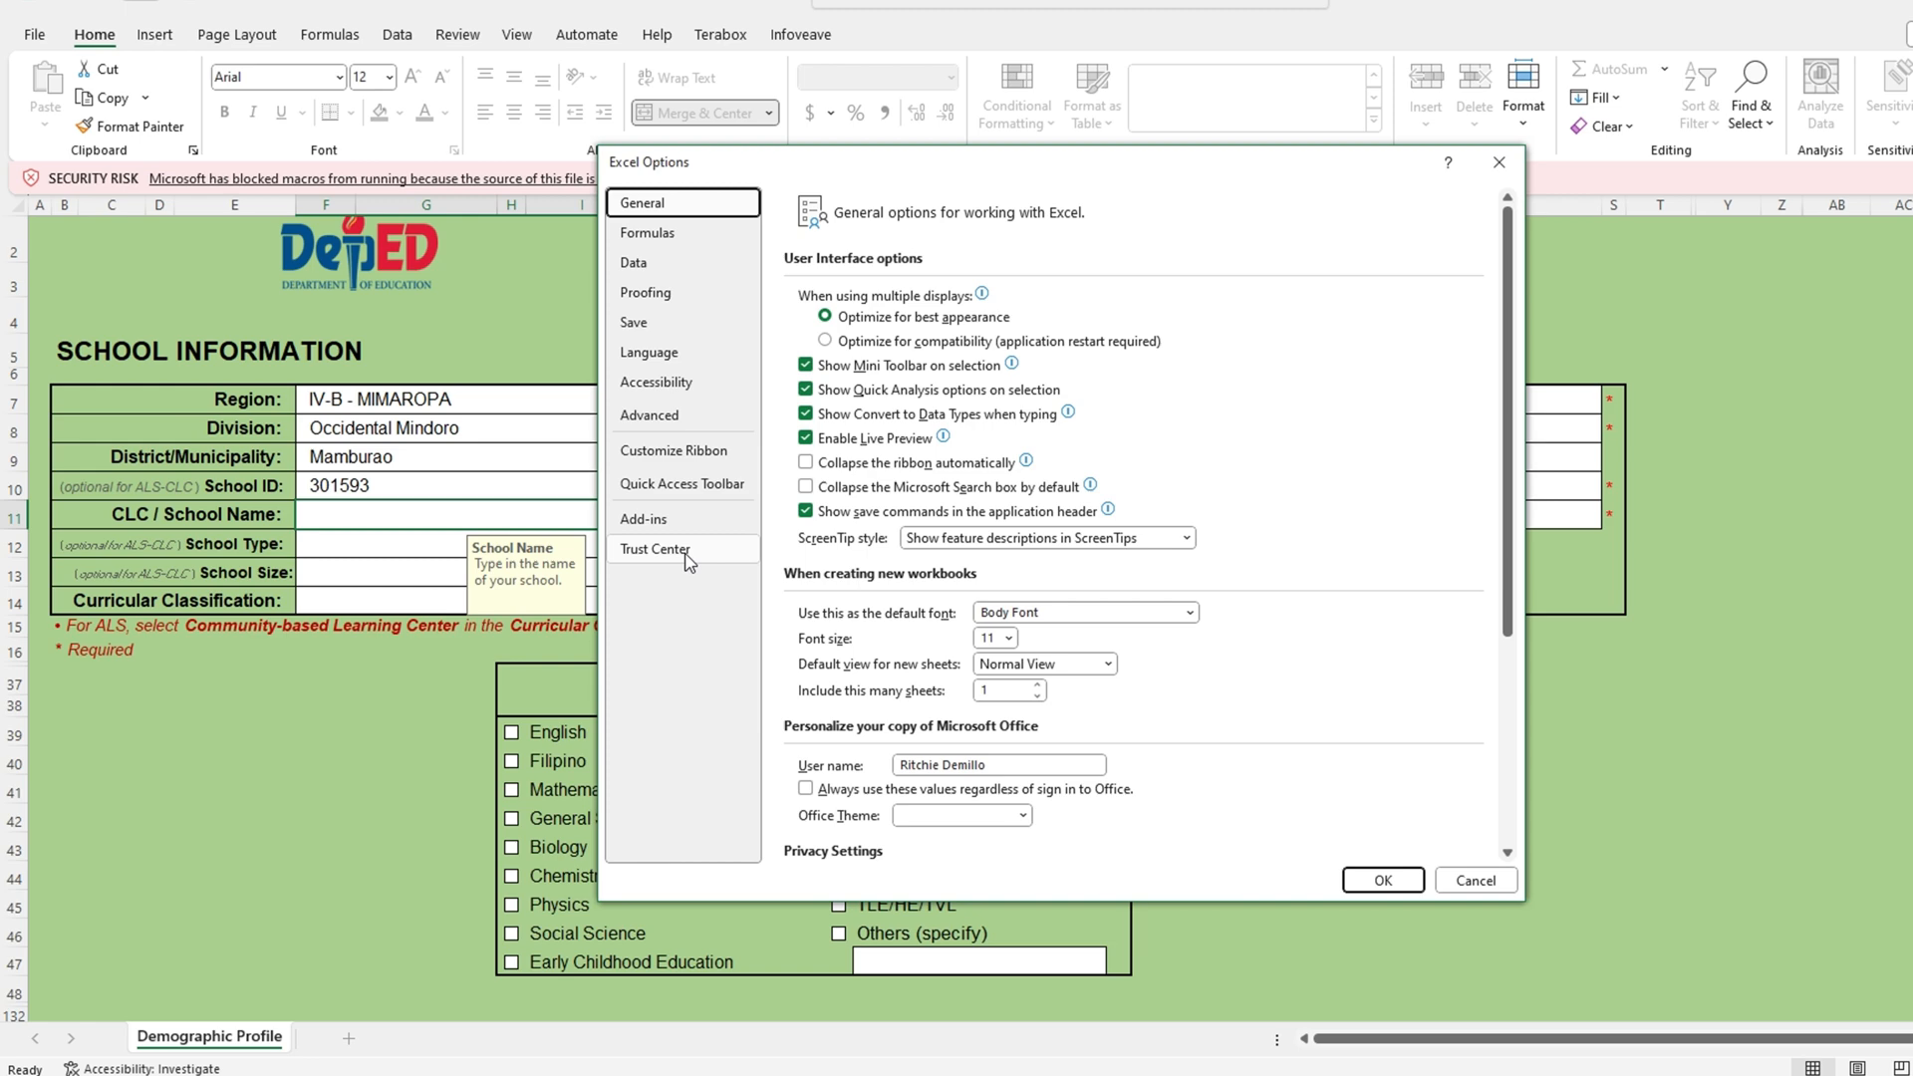
# Select 'Enable VBA macros' in the Trust Center Macro Settings
pyautogui.click(655, 549)
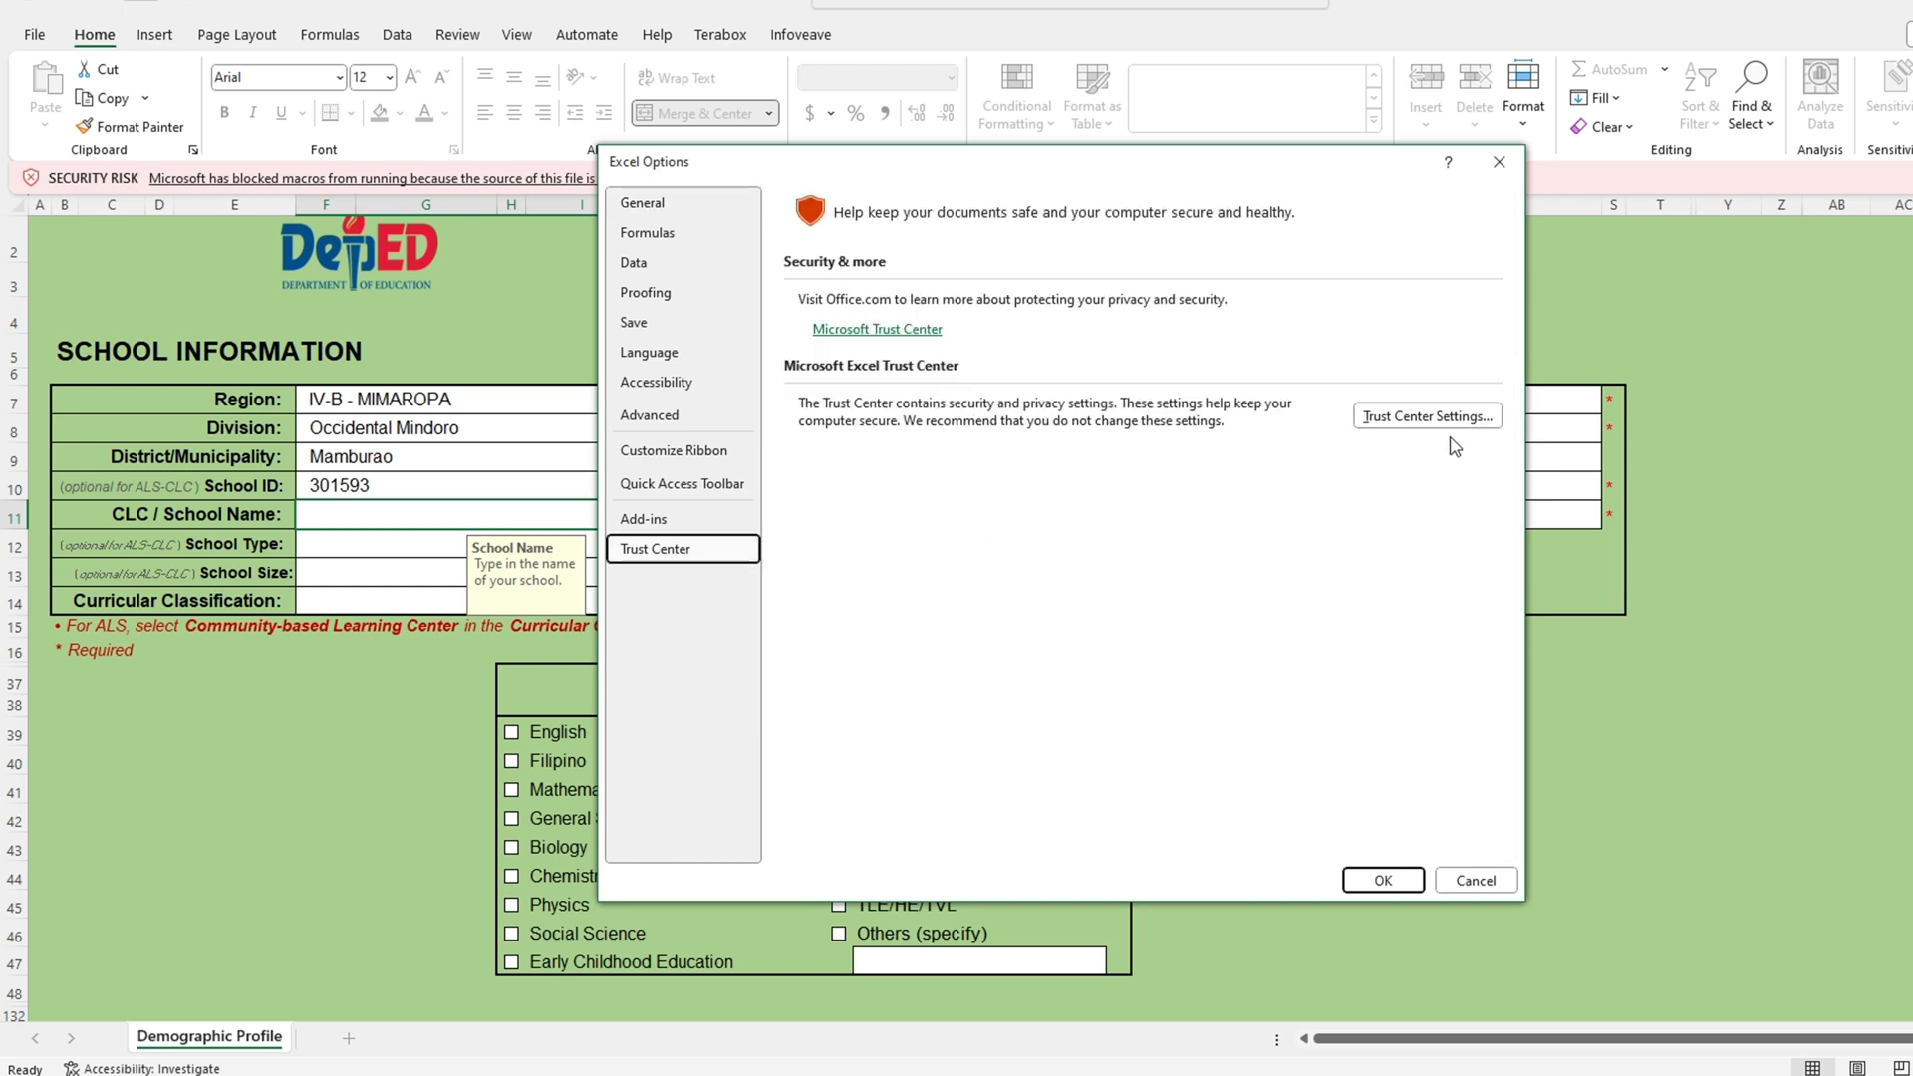
pyautogui.click(1427, 415)
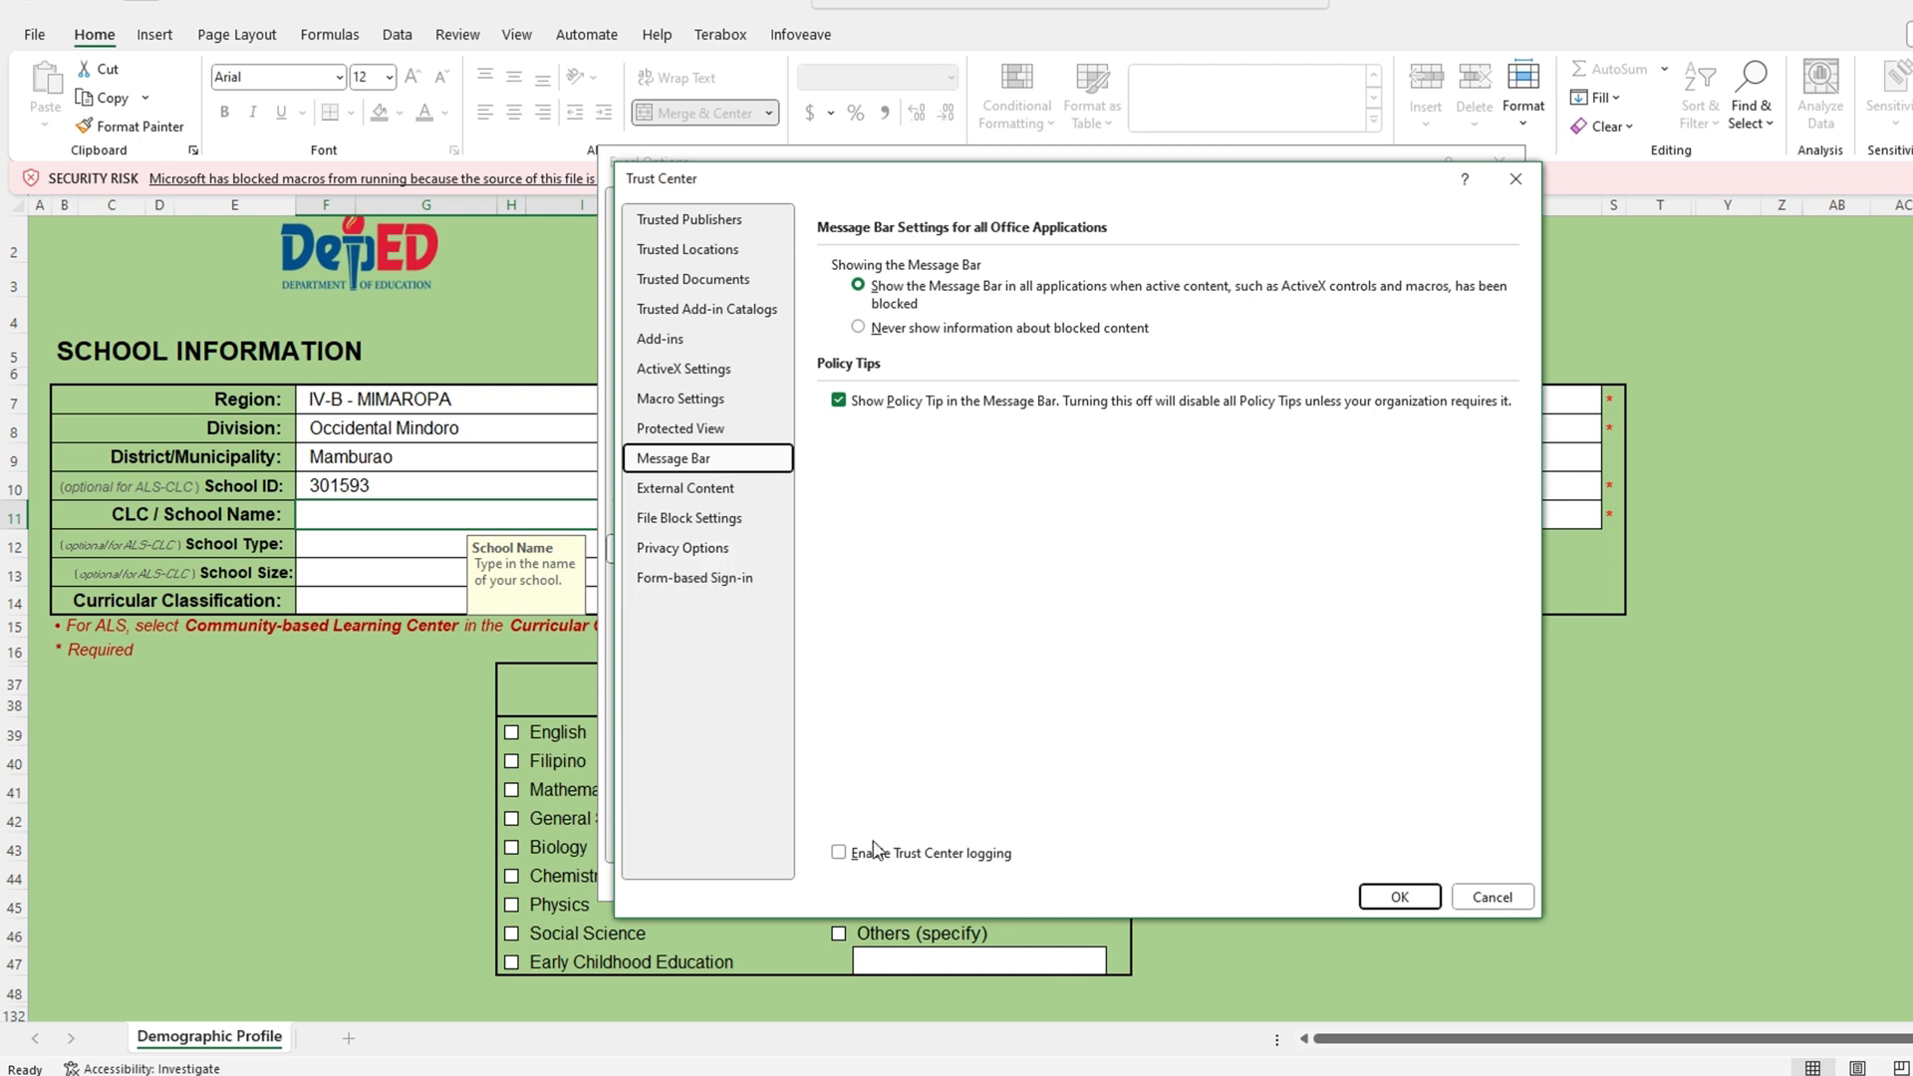
pyautogui.click(681, 399)
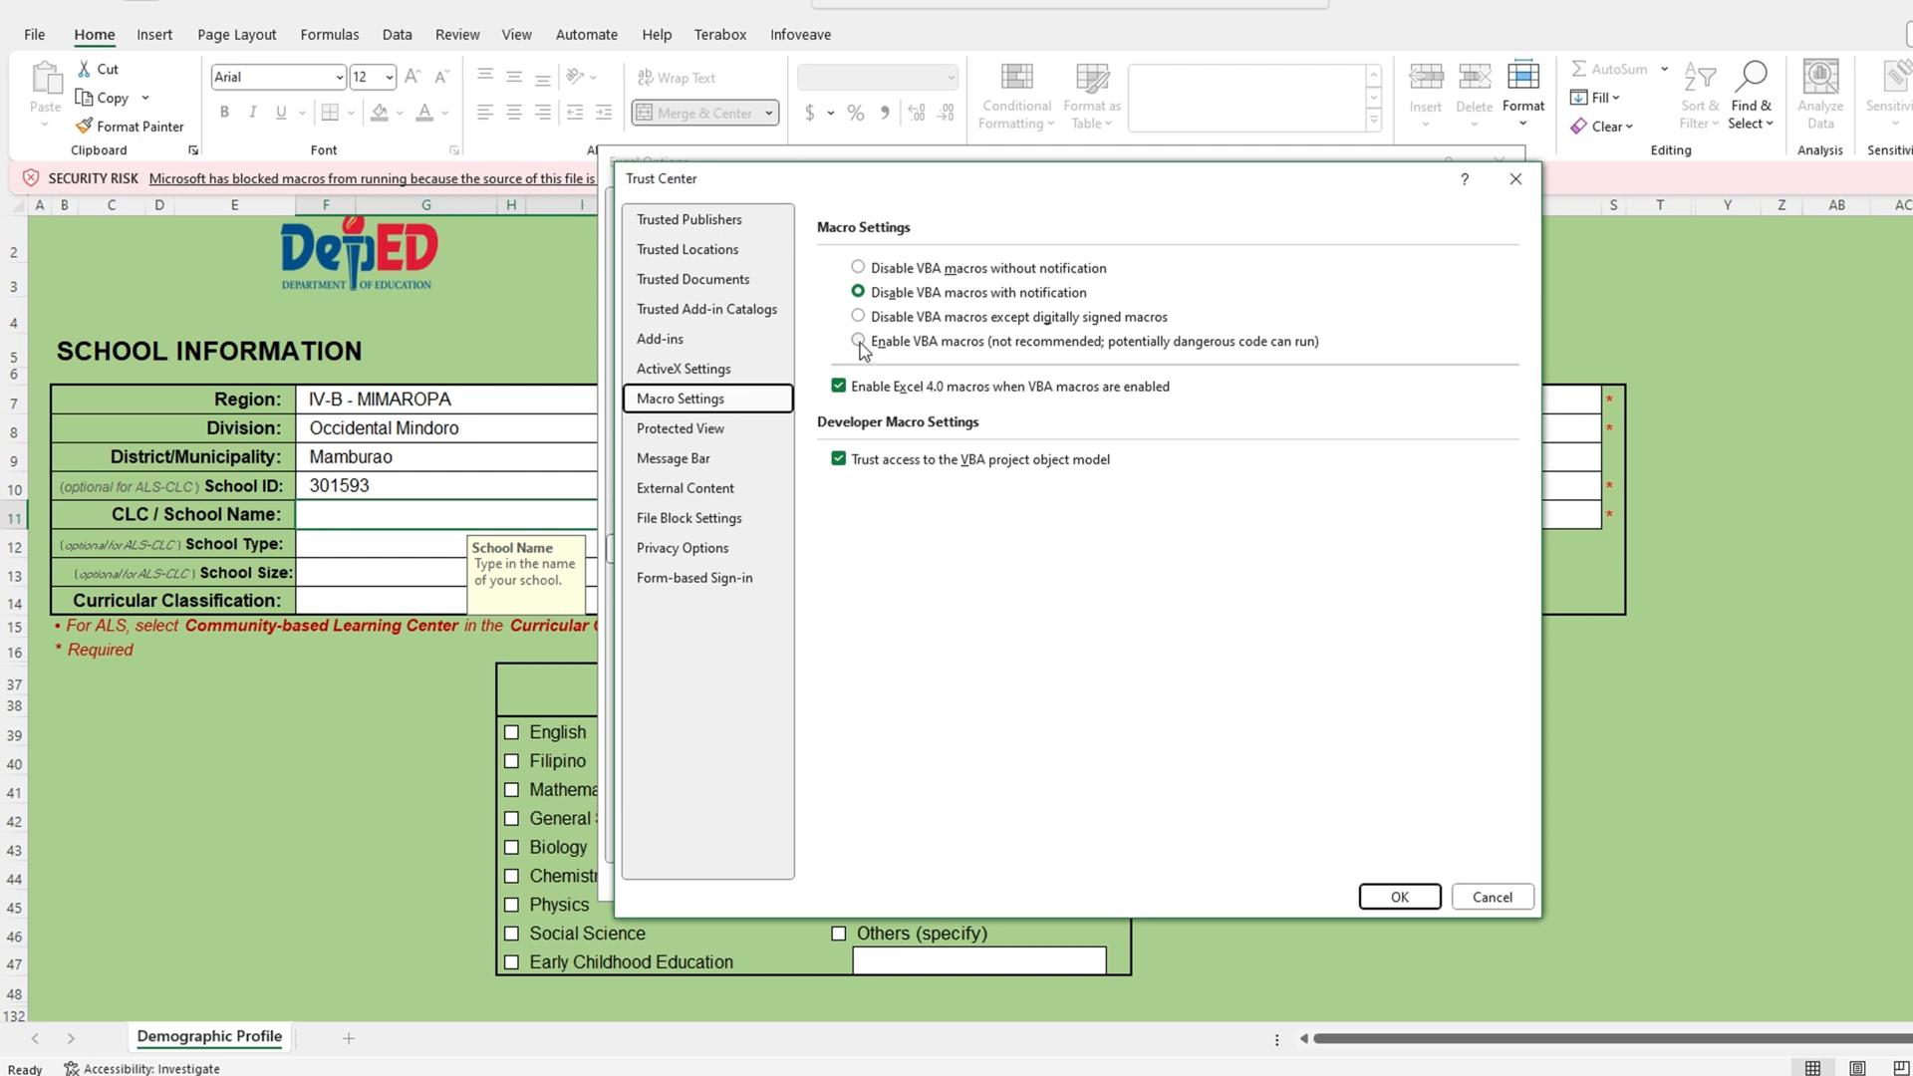
pyautogui.click(856, 343)
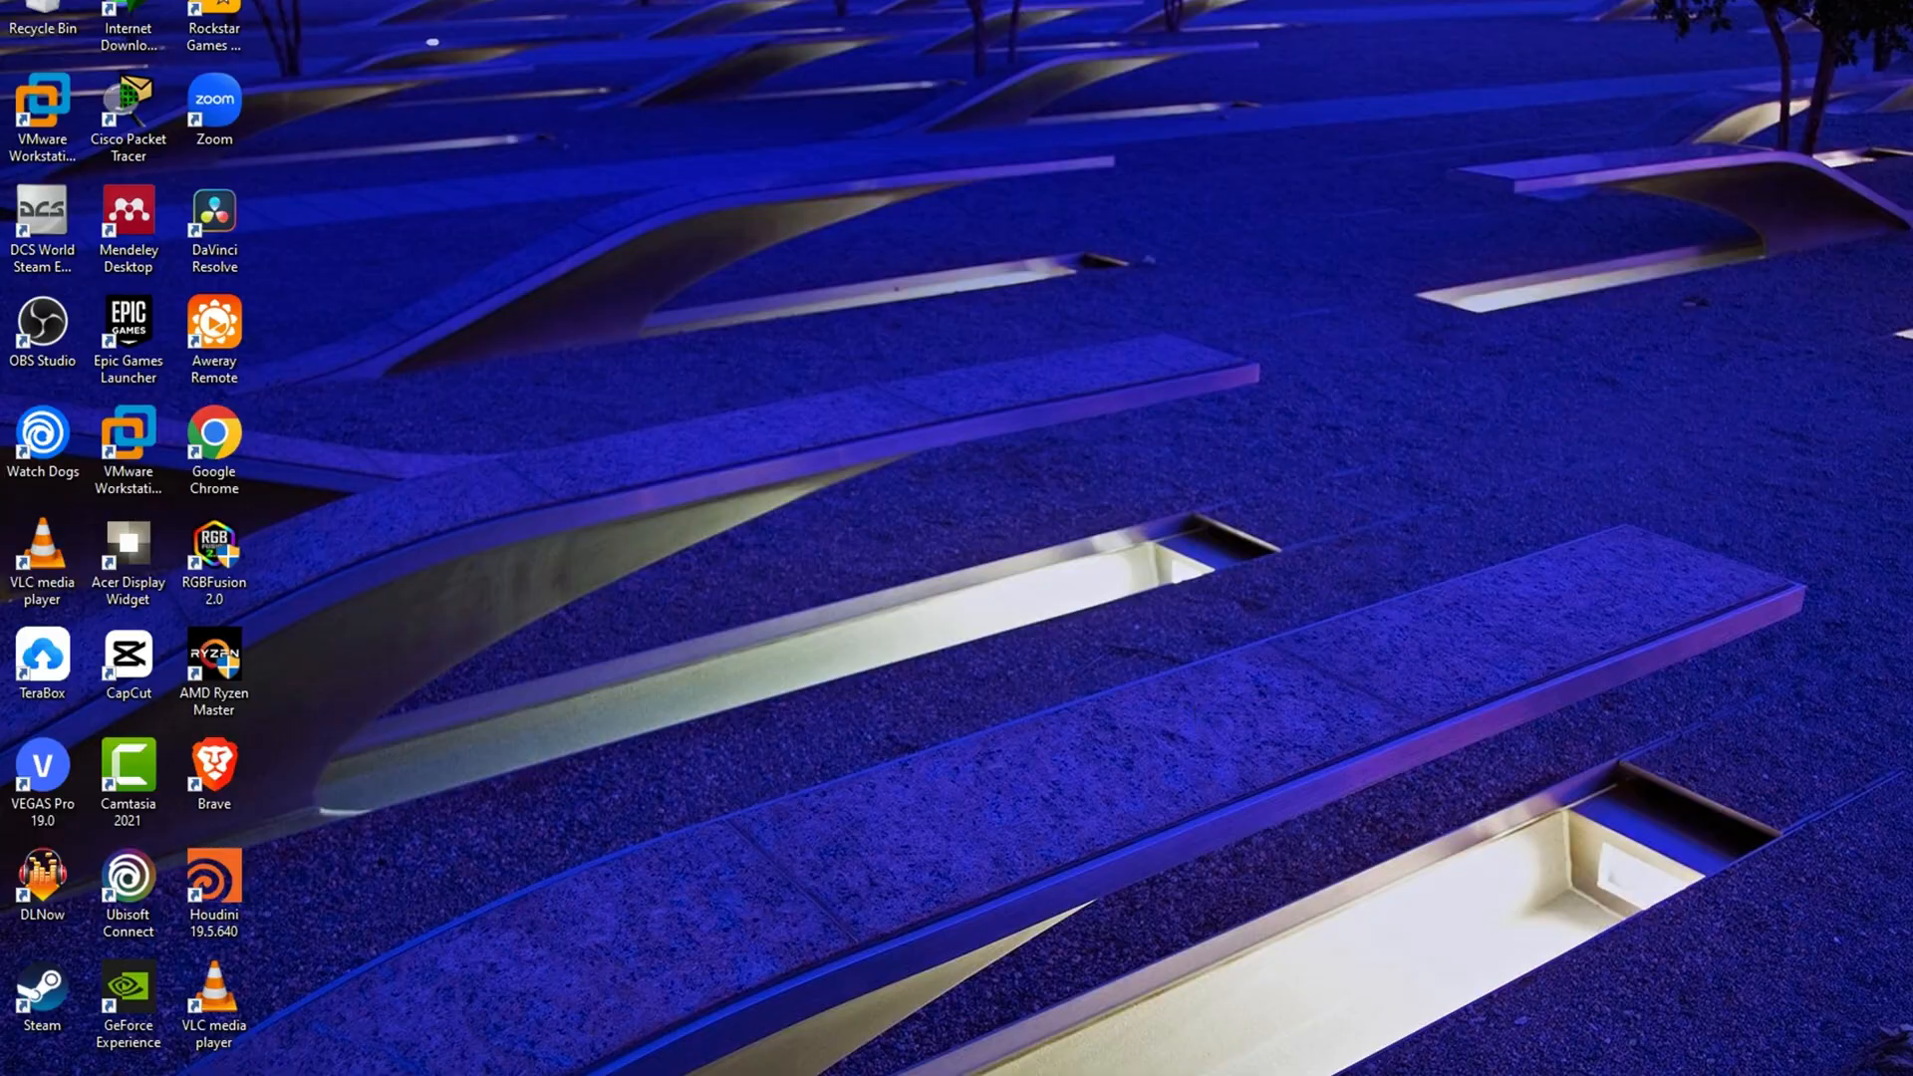
# Tick Unblock in the eIPCRFv4.2.xlsm Properties dialog without applying yet
pyautogui.rightClick(887, 269)
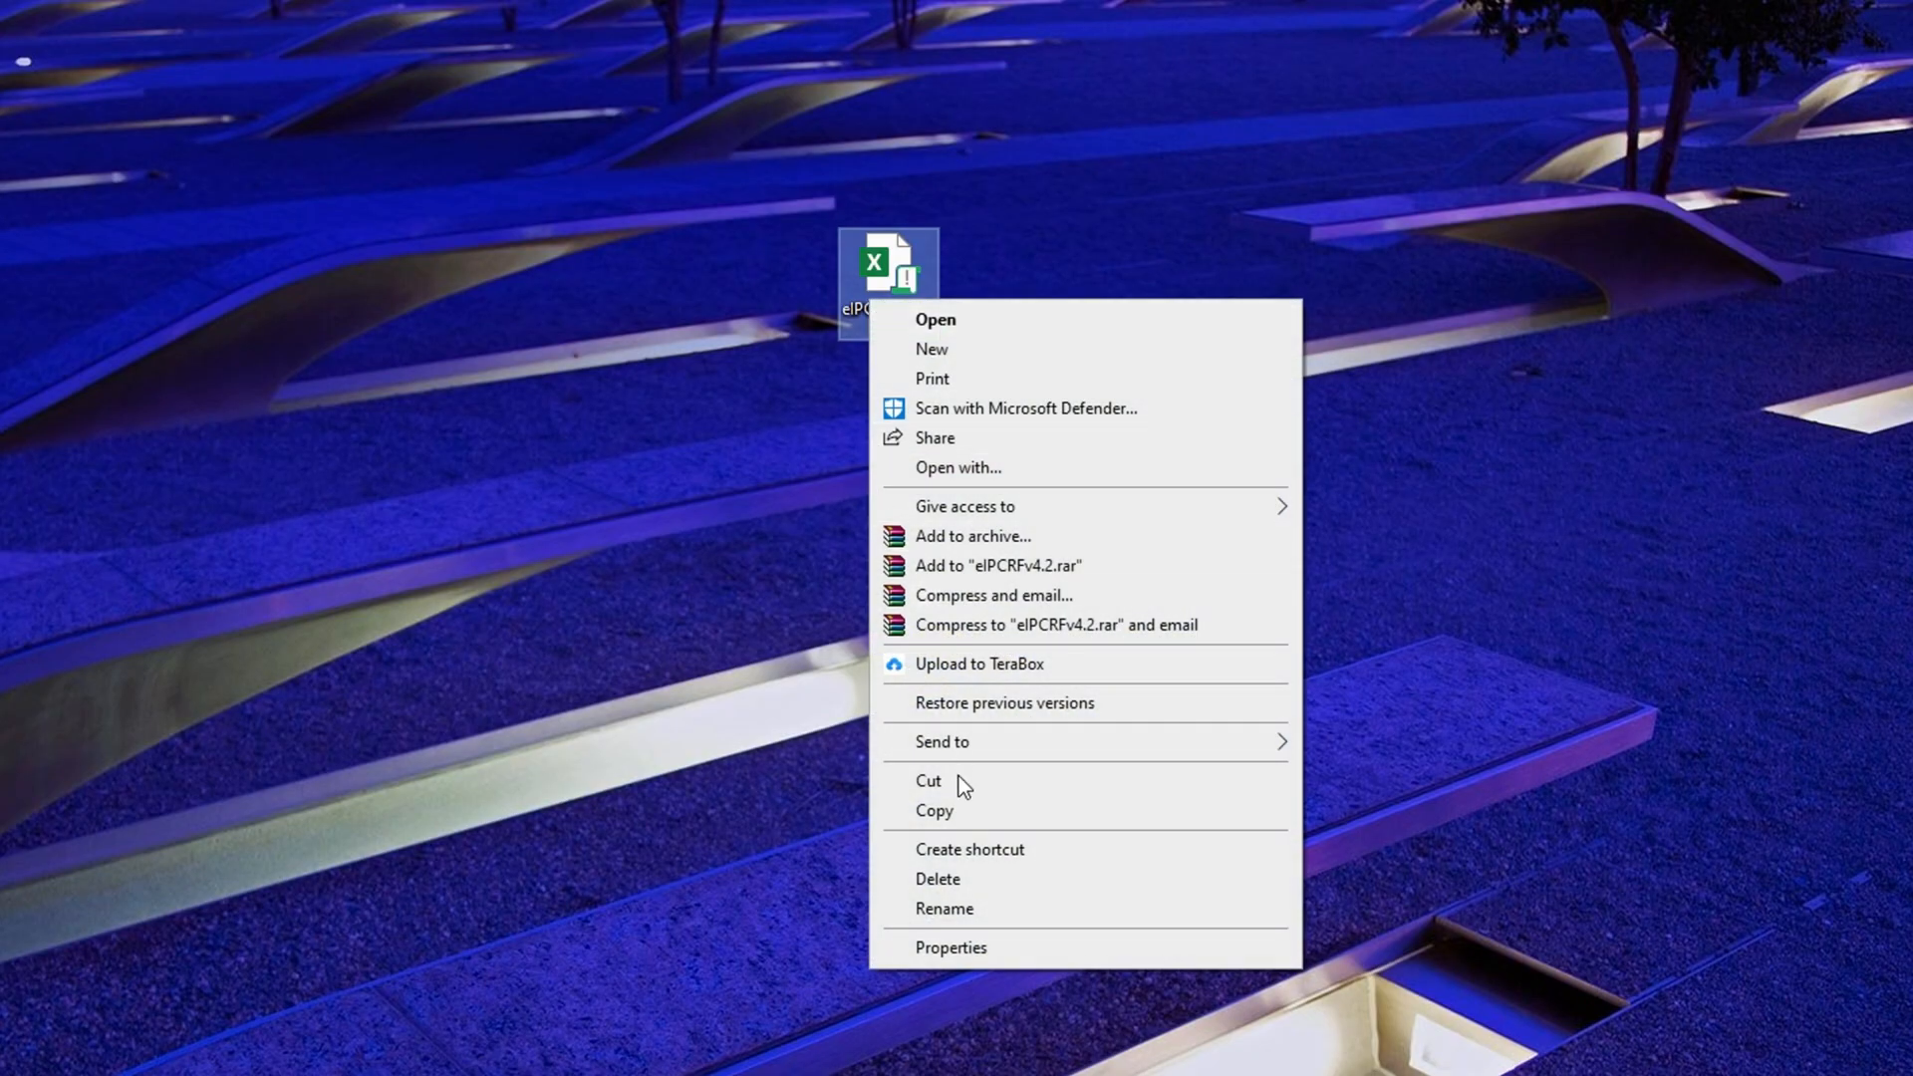
pyautogui.click(951, 948)
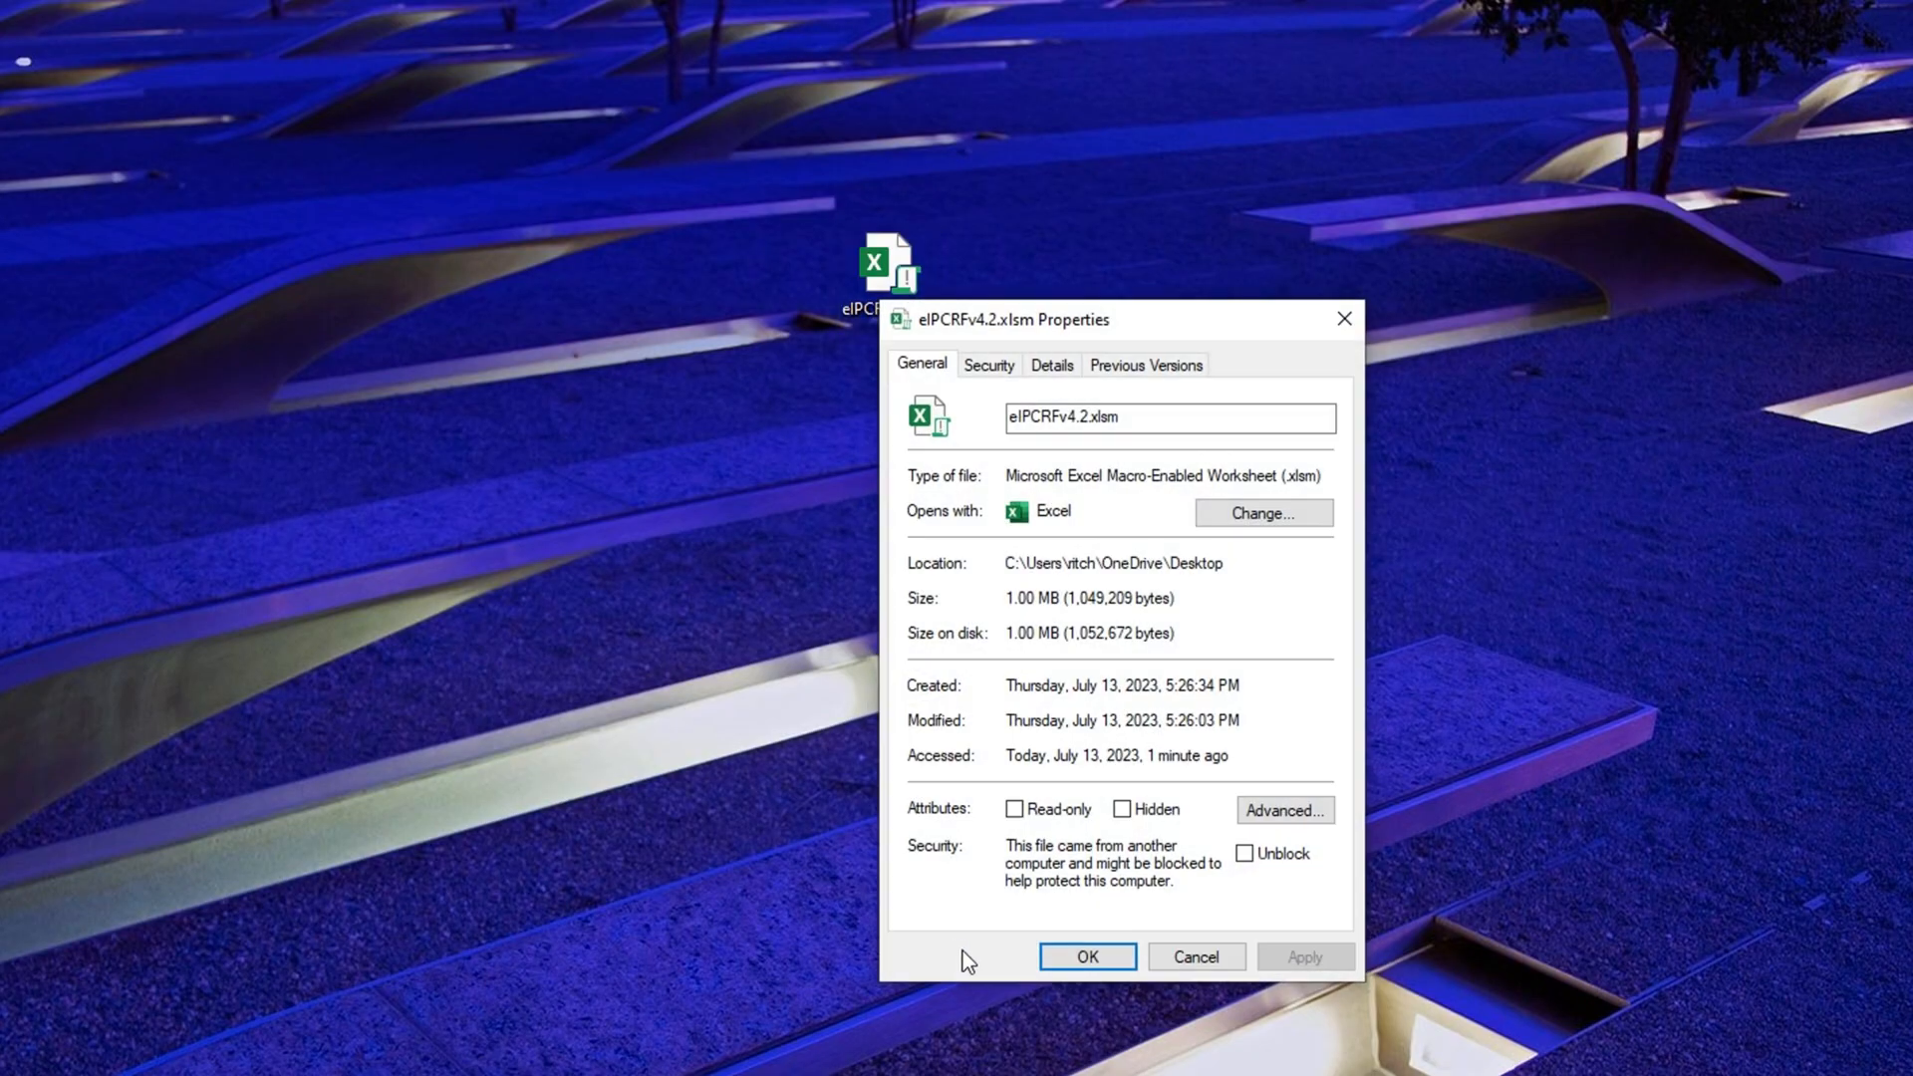
pyautogui.click(1243, 852)
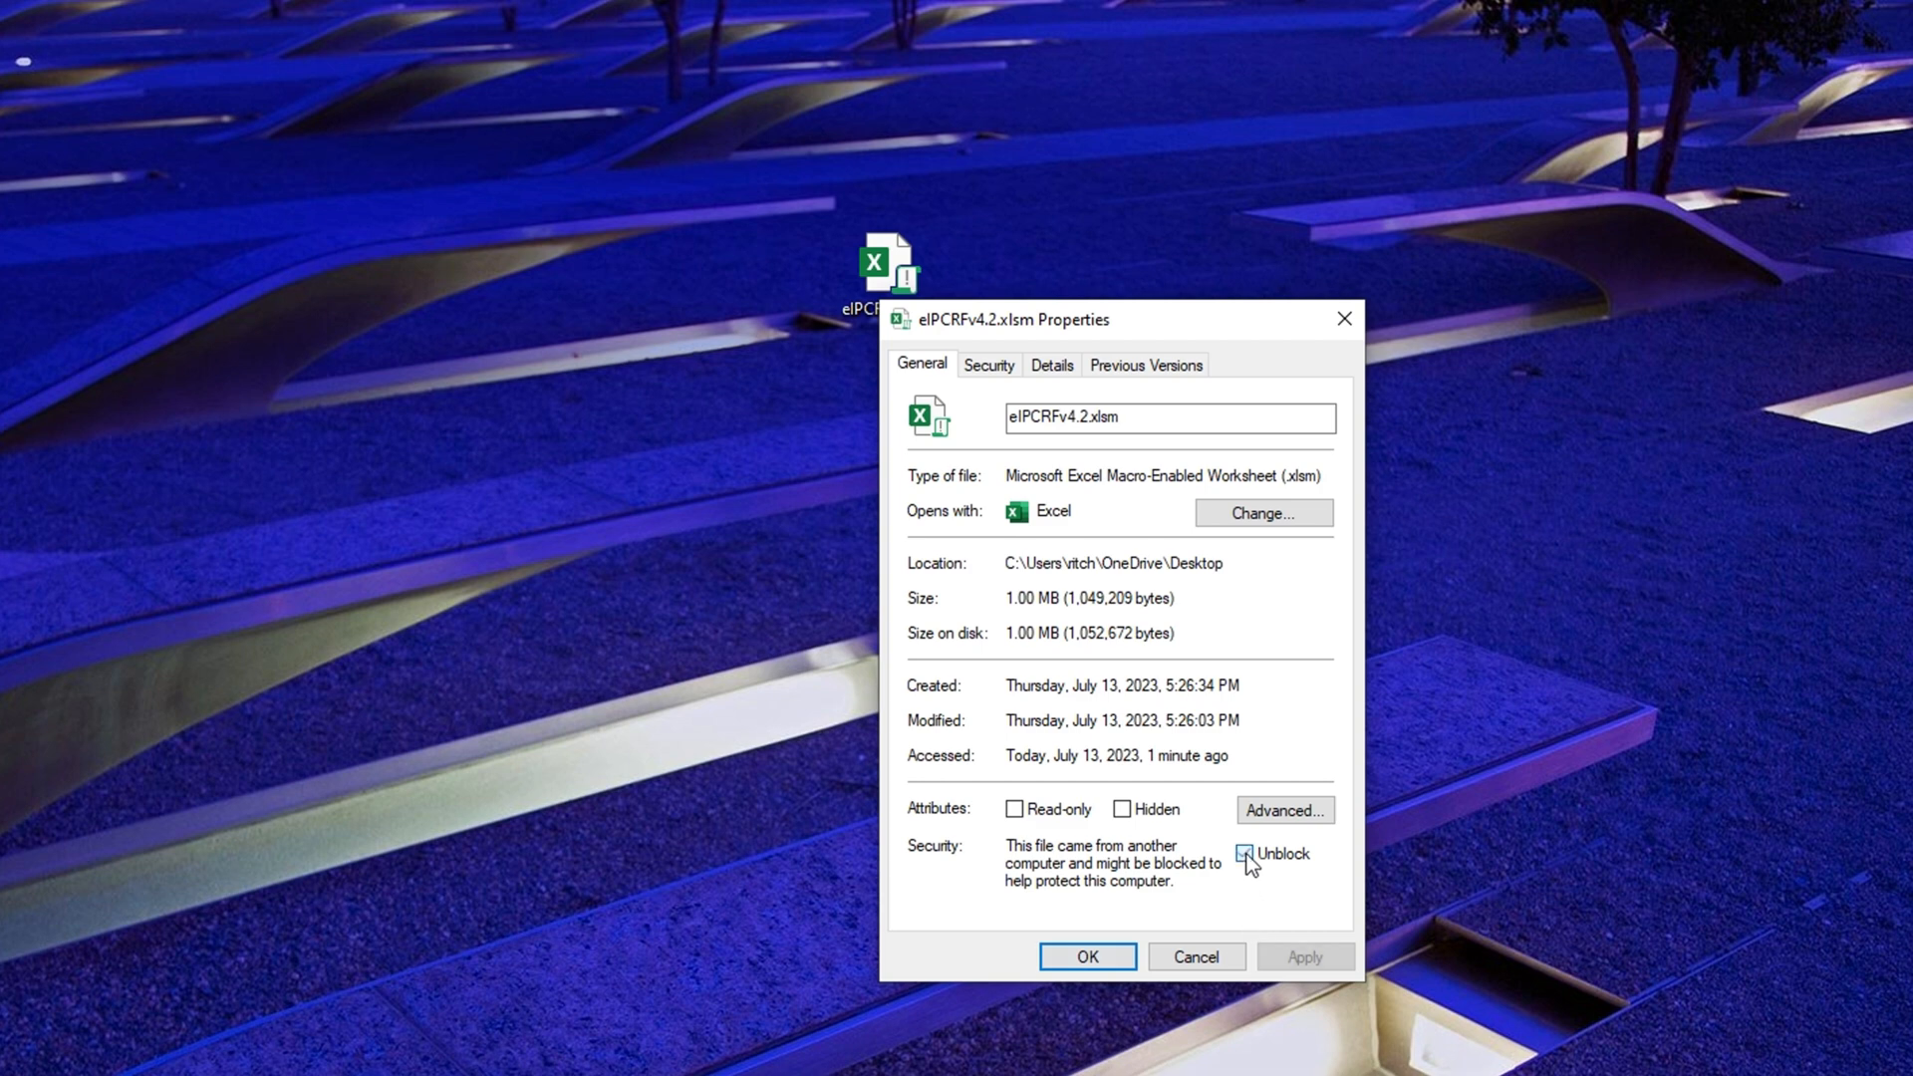